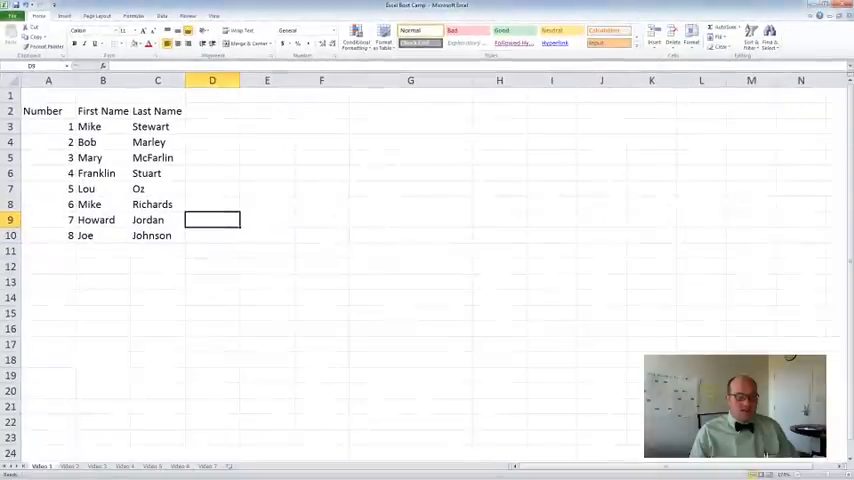
- Select cells holding 5, 3 and Bob, then select the whole names table
{"action": "left_click", "coordinate": [48, 189]}
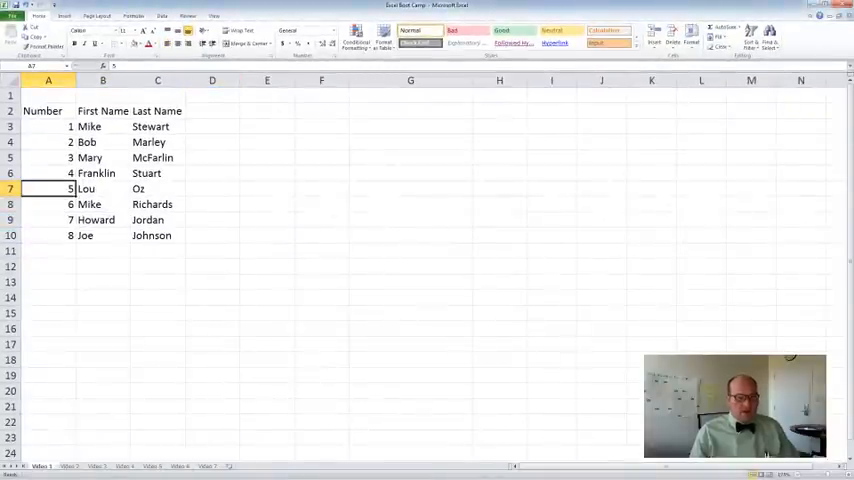
{"action": "left_click", "coordinate": [47, 157]}
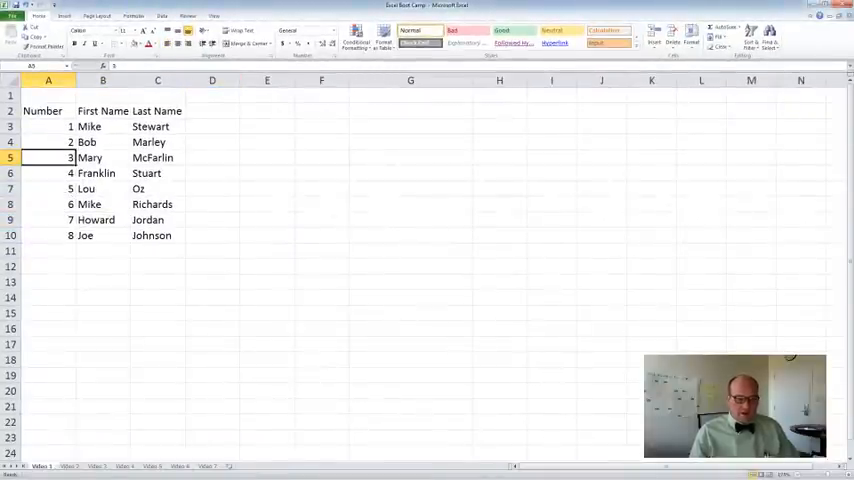
{"action": "left_click", "coordinate": [42, 110]}
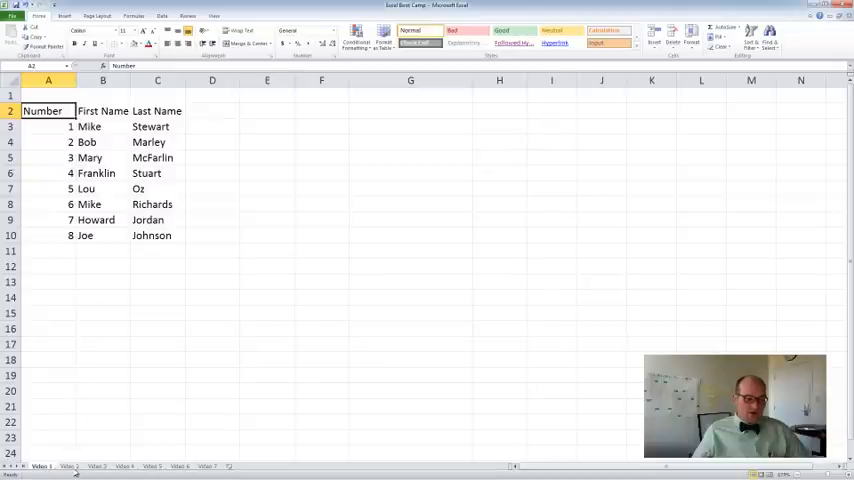
{"action": "left_click", "coordinate": [102, 142]}
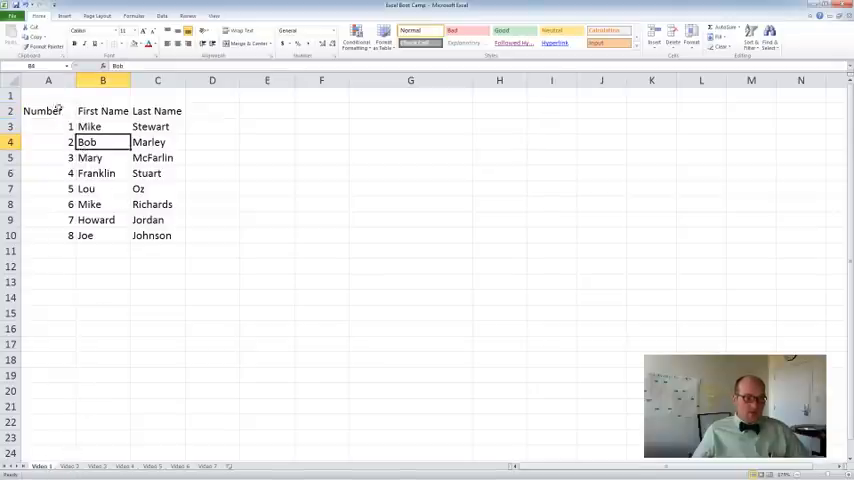
{"action": "left_click", "coordinate": [48, 110]}
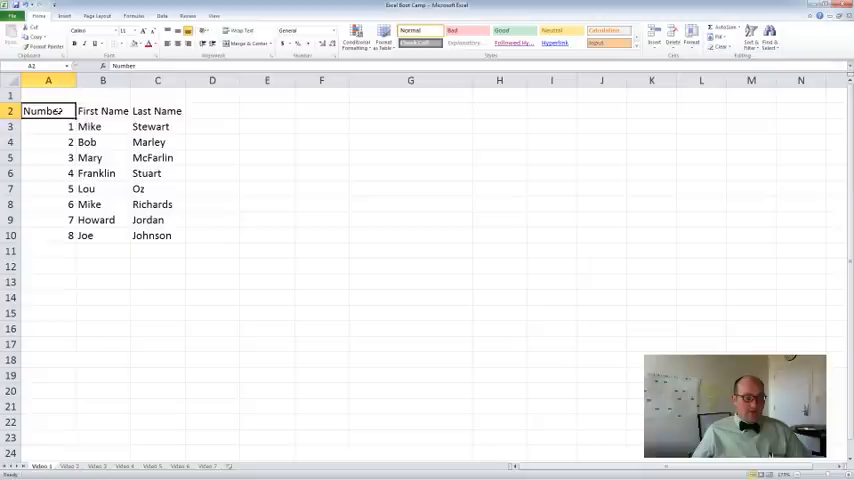
{"action": "left_click_drag", "start_coordinate": [42, 111], "coordinate": [157, 235]}
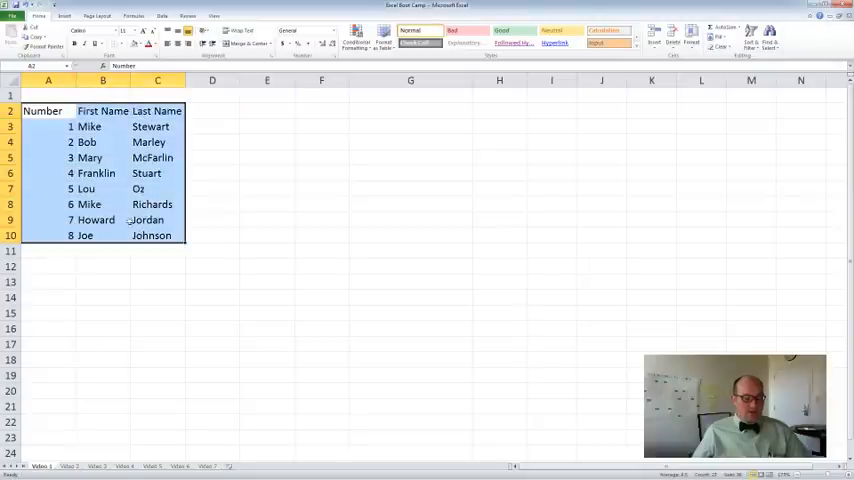
- Select column A, column C, the Stewart cell and row 4
{"action": "left_click", "coordinate": [47, 80]}
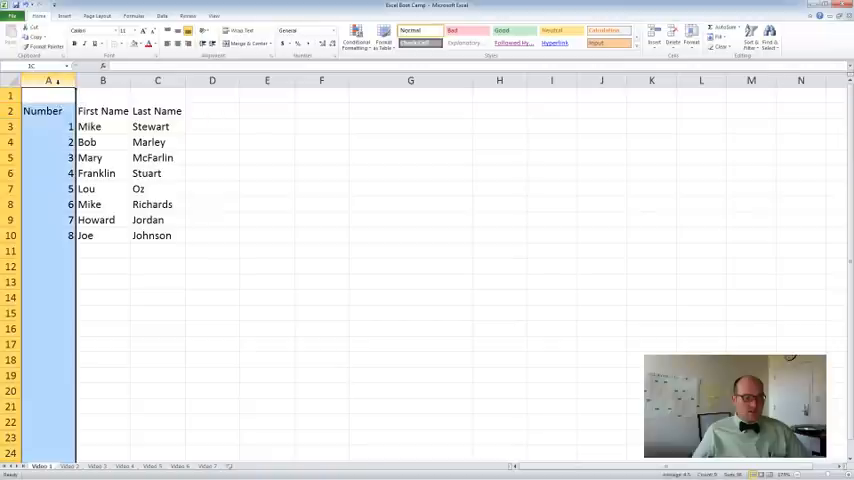
{"action": "left_click", "coordinate": [157, 80]}
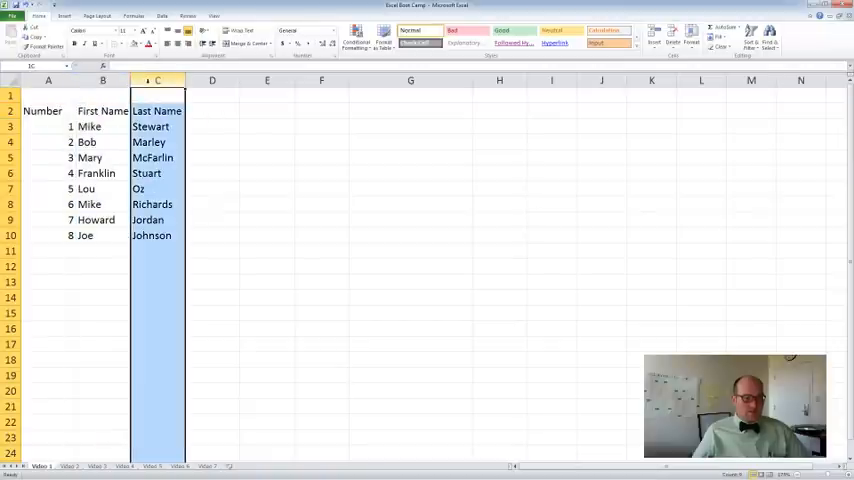
{"action": "left_click", "coordinate": [157, 127]}
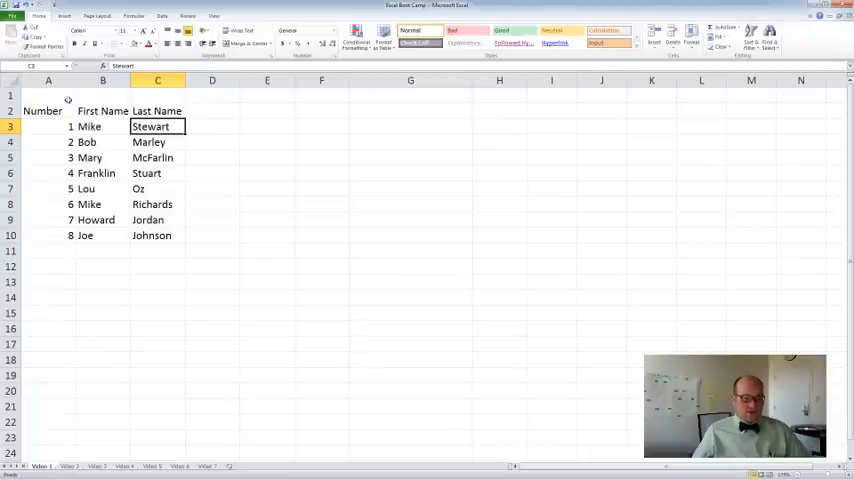
{"action": "left_click", "coordinate": [42, 110]}
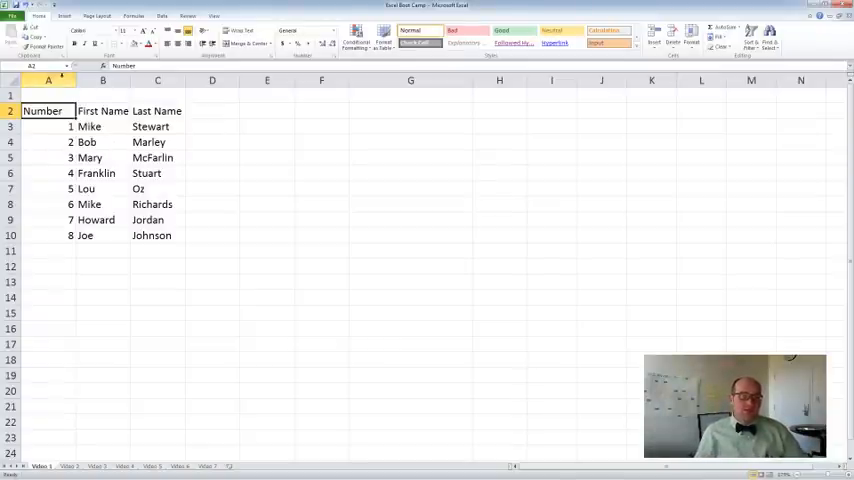
{"action": "left_click", "coordinate": [10, 111]}
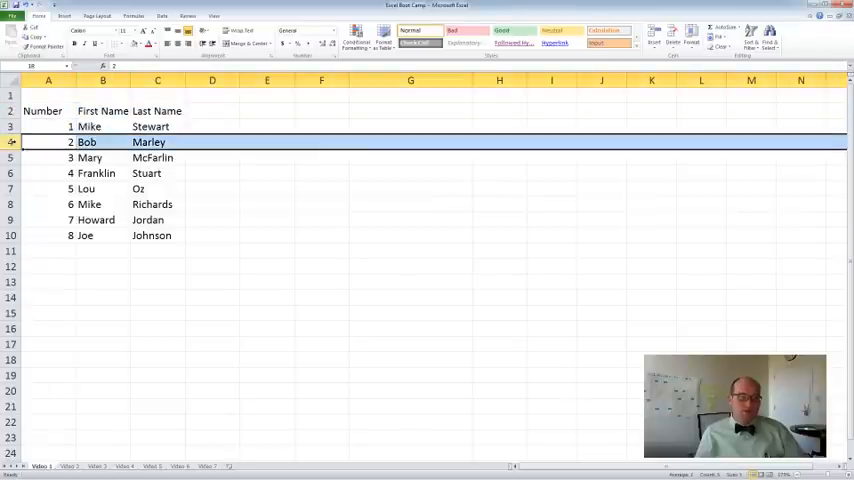
{"action": "left_click", "coordinate": [42, 111]}
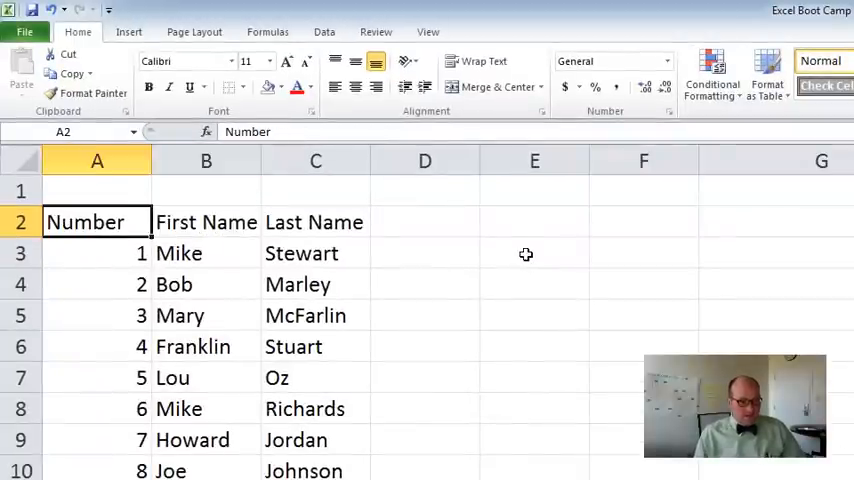
- Move between cell B1 and the Number and Last Name heading cells
{"action": "left_click", "coordinate": [206, 190]}
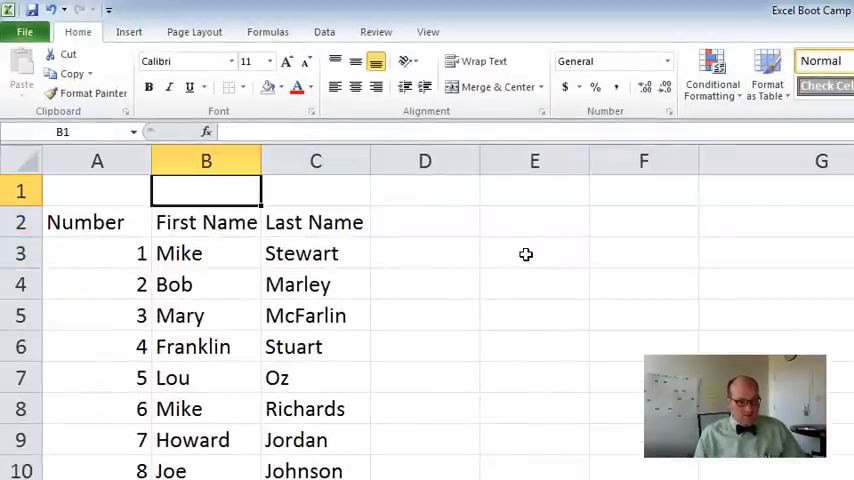
{"action": "left_click", "coordinate": [315, 222]}
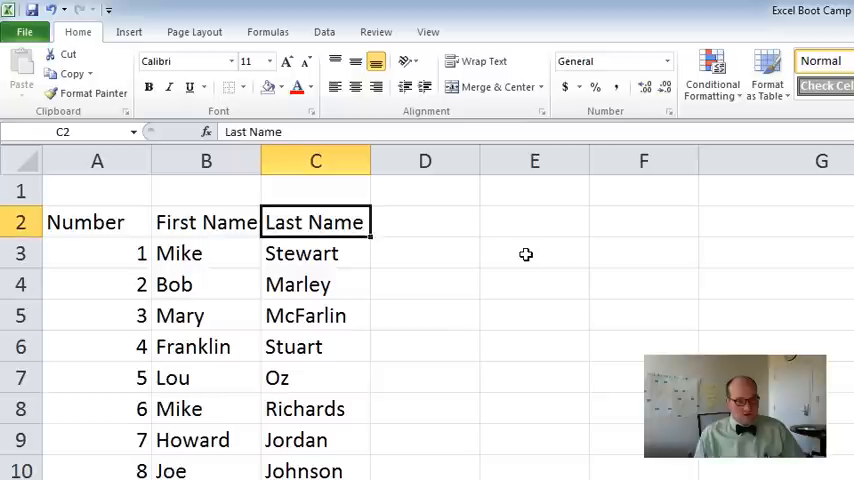
{"action": "left_click", "coordinate": [97, 222]}
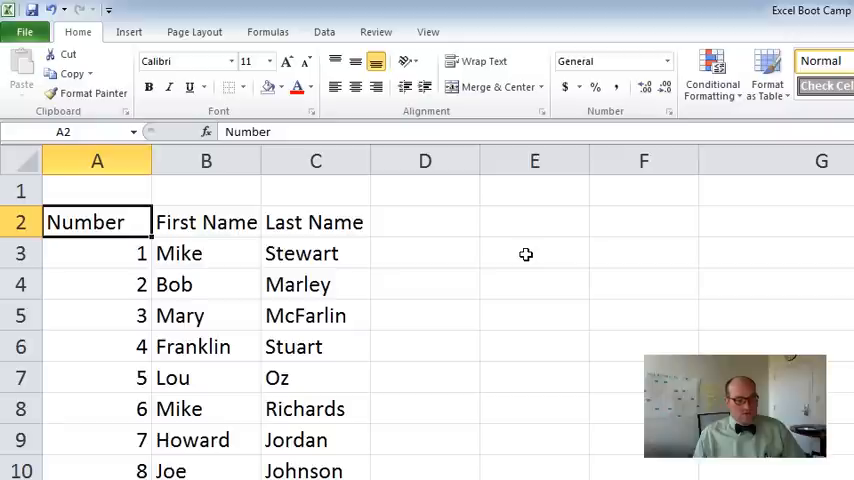
{"action": "mouse_move", "coordinate": [45, 270]}
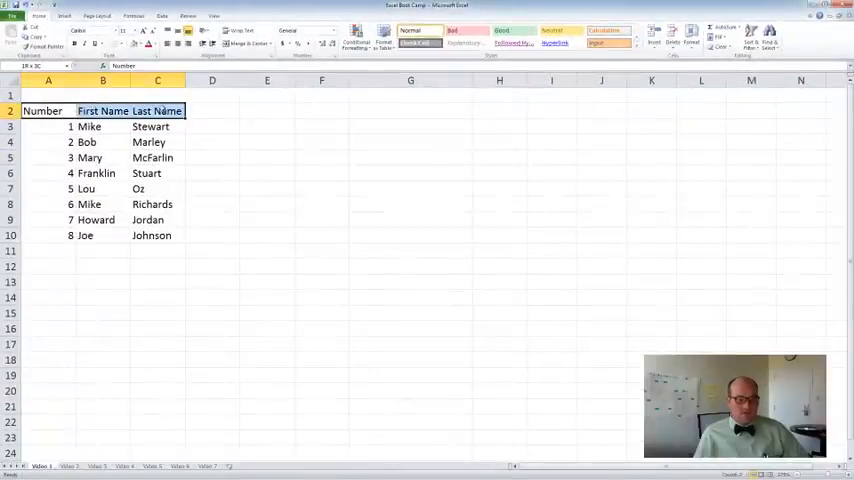
{"action": "left_click", "coordinate": [43, 110]}
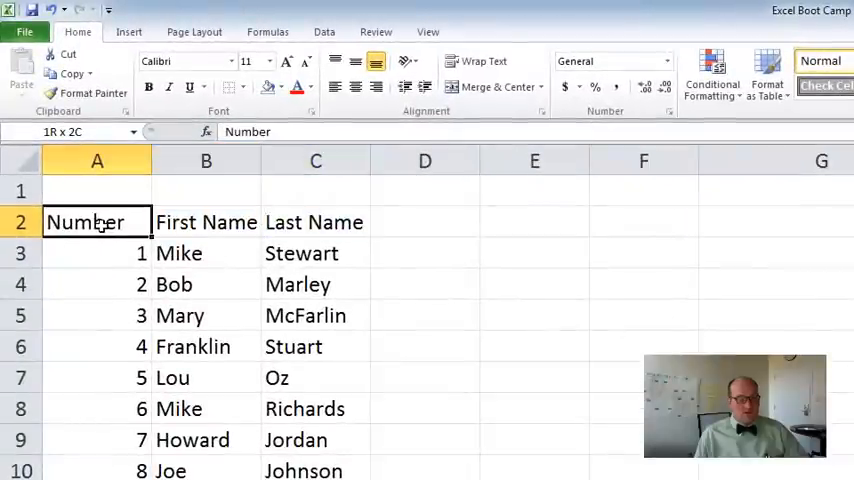
{"action": "left_click", "coordinate": [97, 222]}
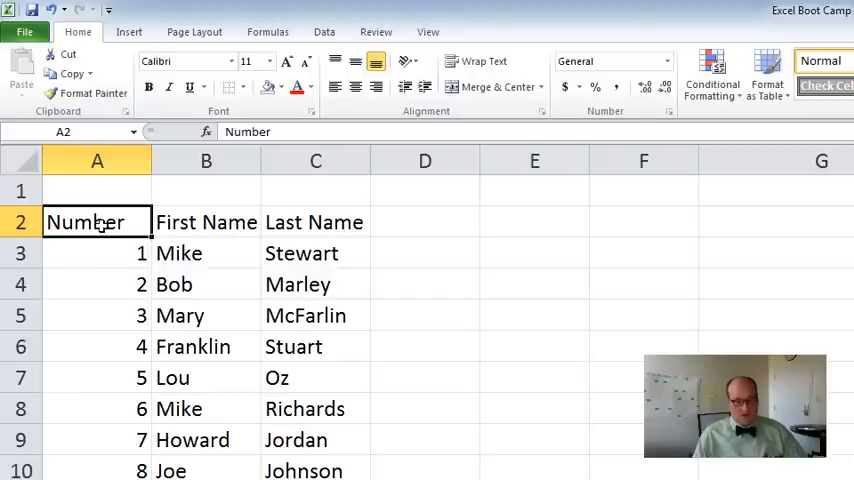
{"action": "left_click", "coordinate": [315, 222]}
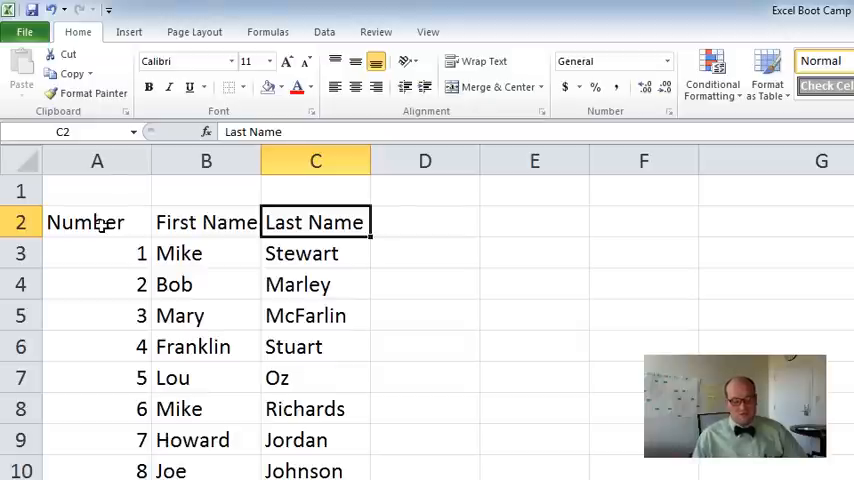
{"action": "left_click", "coordinate": [97, 222]}
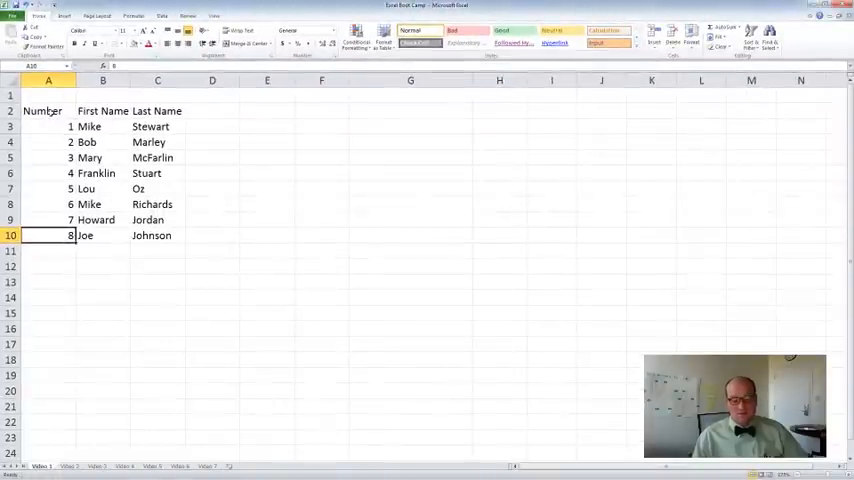
{"action": "left_click", "coordinate": [157, 111]}
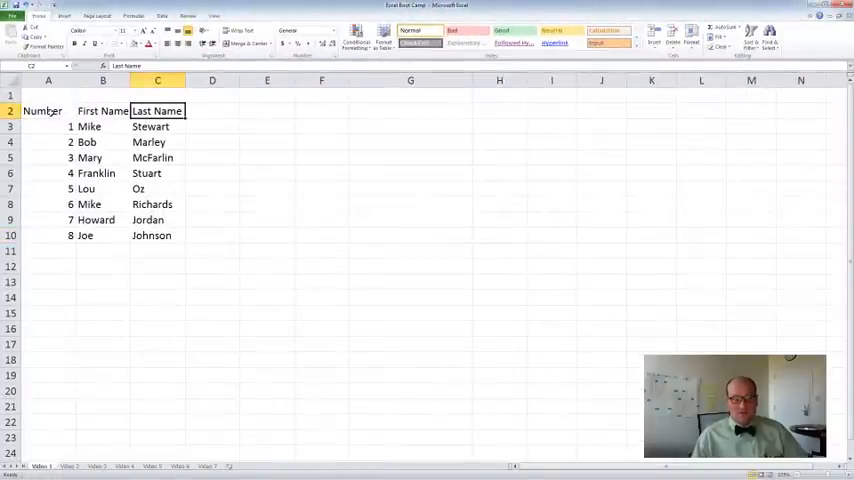
- Type a 'Job' heading into E2 and D2, then reselect the Number heading
{"action": "left_click", "coordinate": [266, 110]}
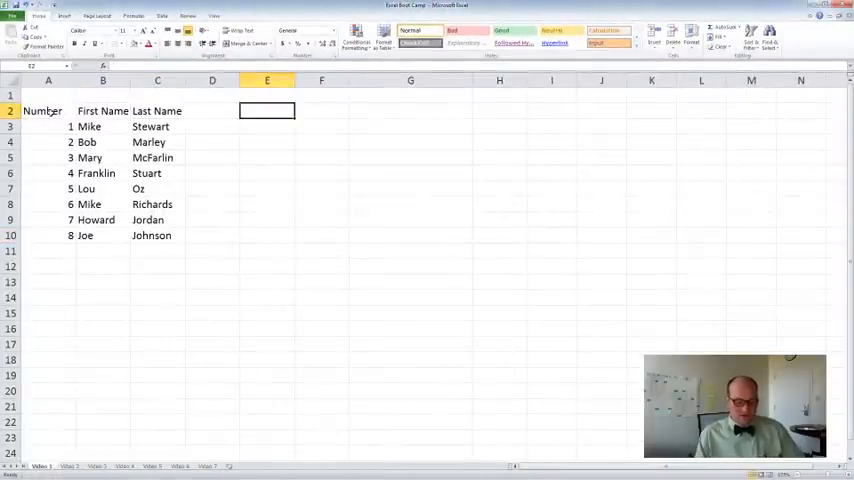
{"action": "type", "text": "Job"}
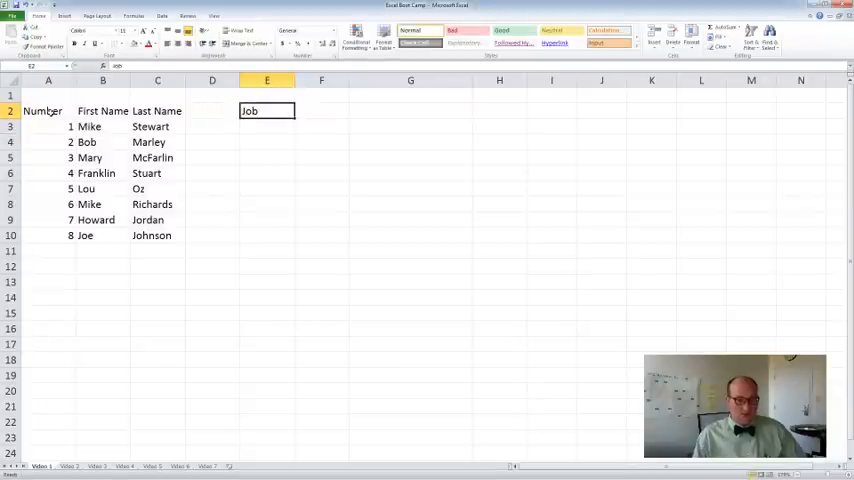
{"action": "left_click", "coordinate": [42, 110]}
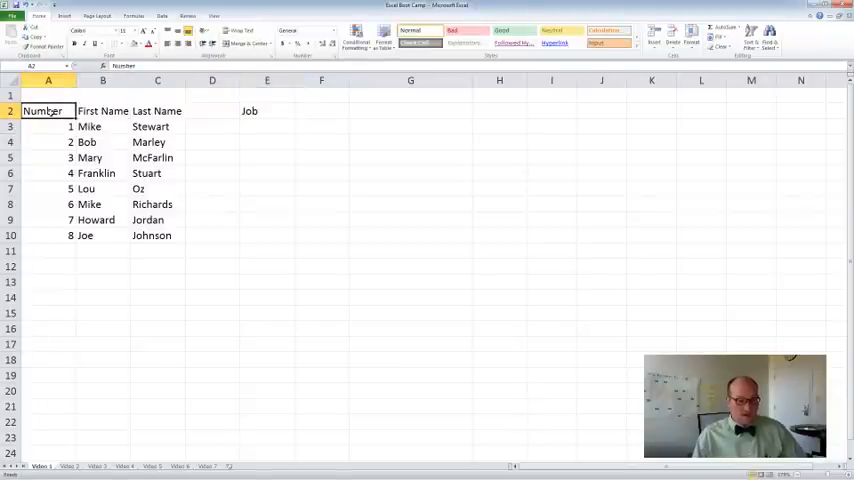
{"action": "left_click", "coordinate": [212, 111]}
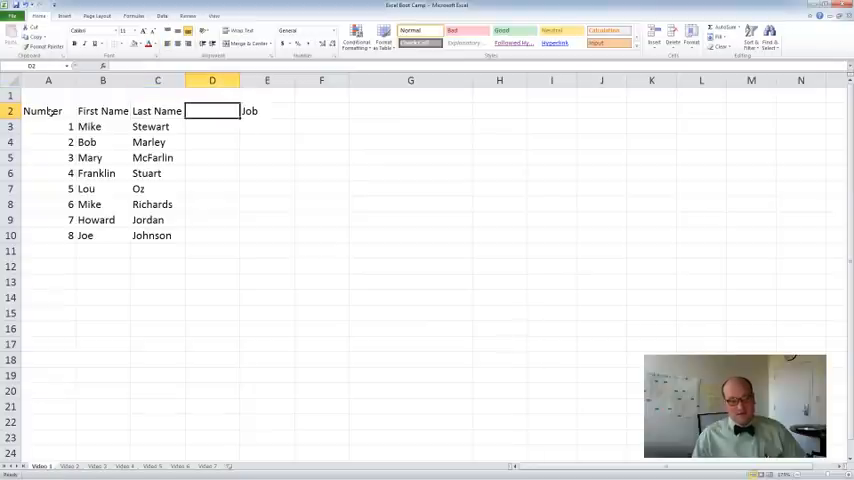
{"action": "type", "text": "Jo"}
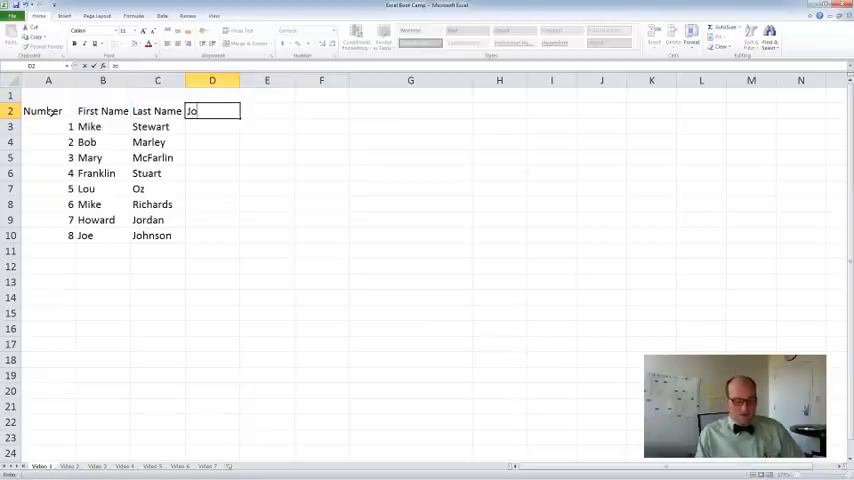
{"action": "type", "text": "b"}
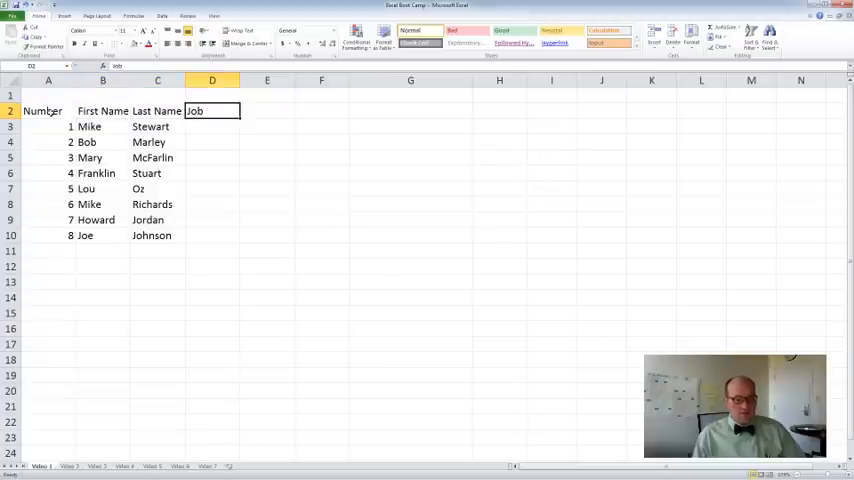
{"action": "left_click", "coordinate": [103, 111]}
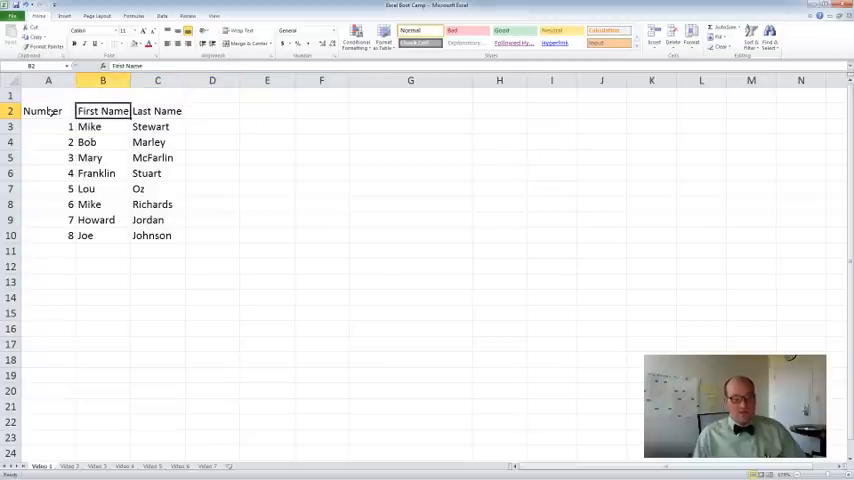
{"action": "left_click", "coordinate": [42, 110]}
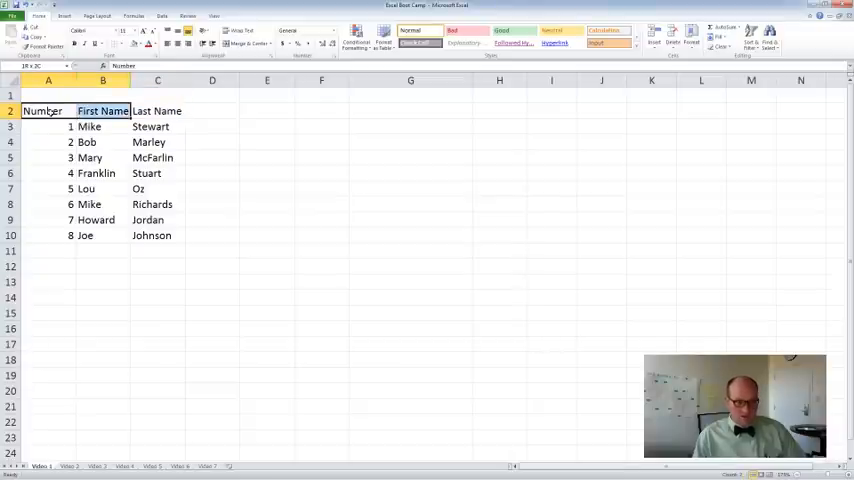
{"action": "left_click", "coordinate": [42, 111]}
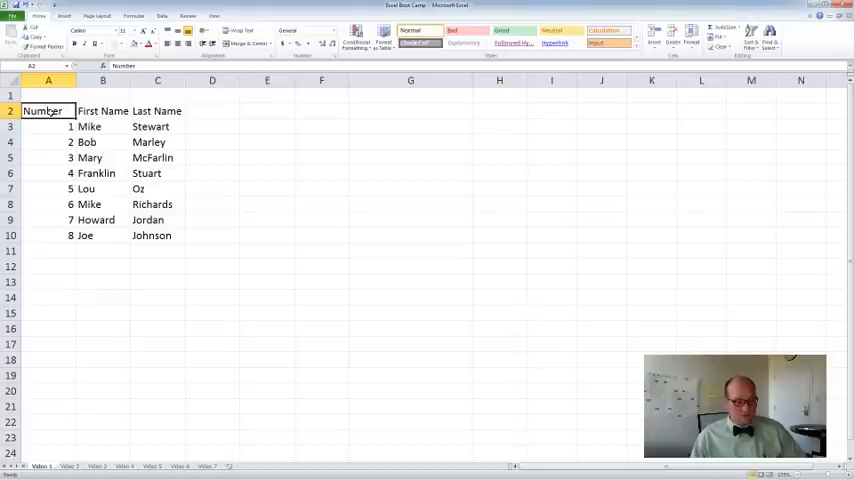
- Select the Number column down to 8, the heading row and the whole table
{"action": "left_click", "coordinate": [47, 95]}
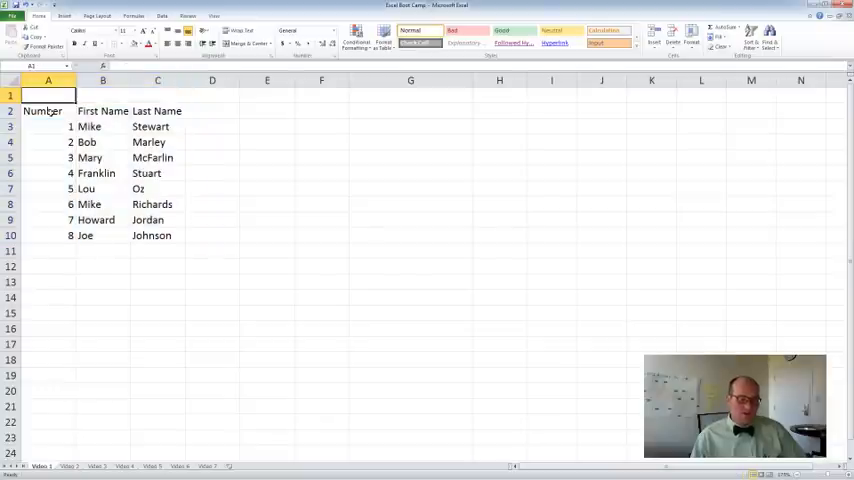
{"action": "left_click_drag", "start_coordinate": [47, 111], "coordinate": [47, 235]}
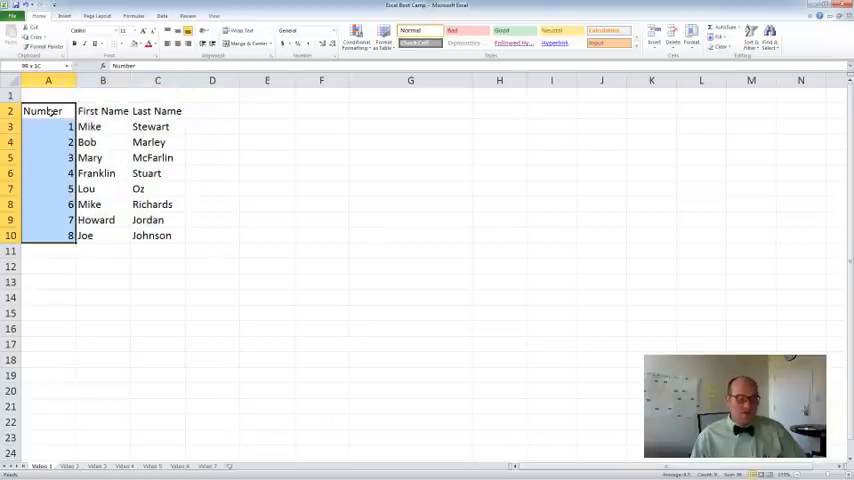
{"action": "left_click", "coordinate": [42, 110]}
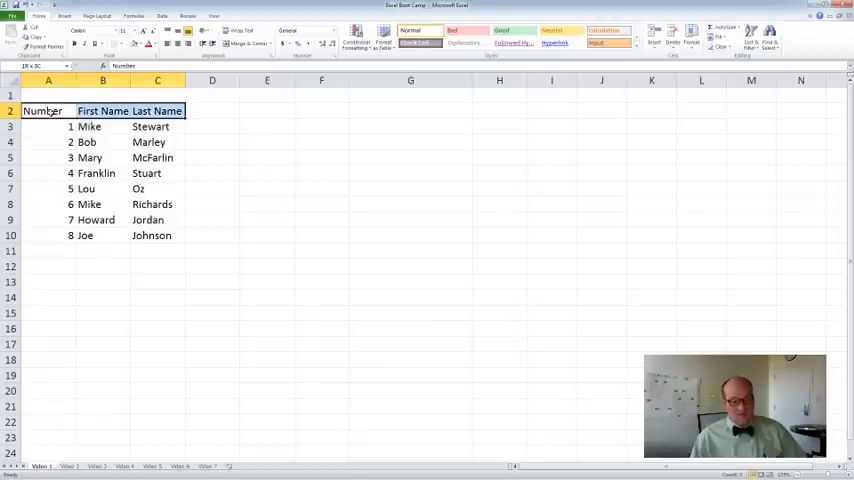
{"action": "left_click", "coordinate": [42, 111]}
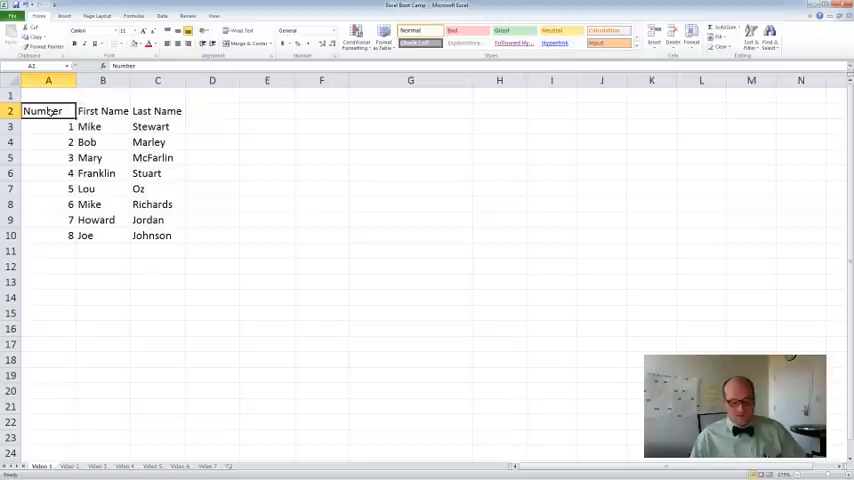
{"action": "left_click_drag", "start_coordinate": [42, 111], "coordinate": [157, 111]}
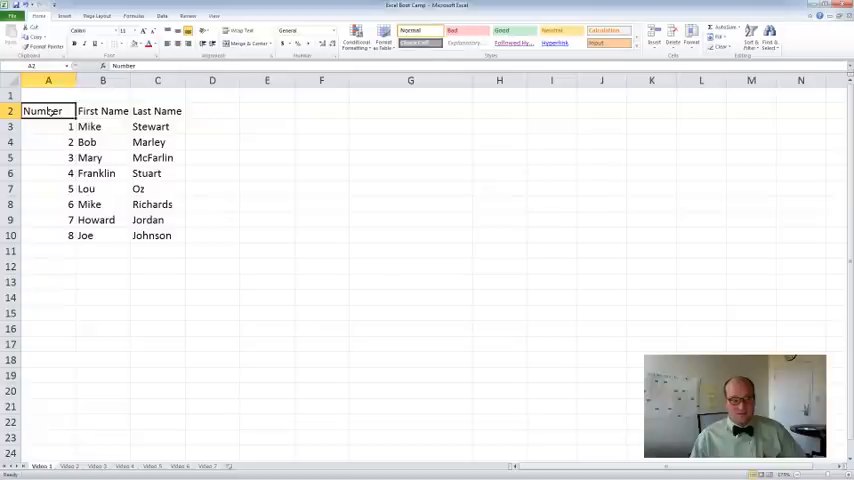
{"action": "left_click_drag", "start_coordinate": [42, 111], "coordinate": [157, 235]}
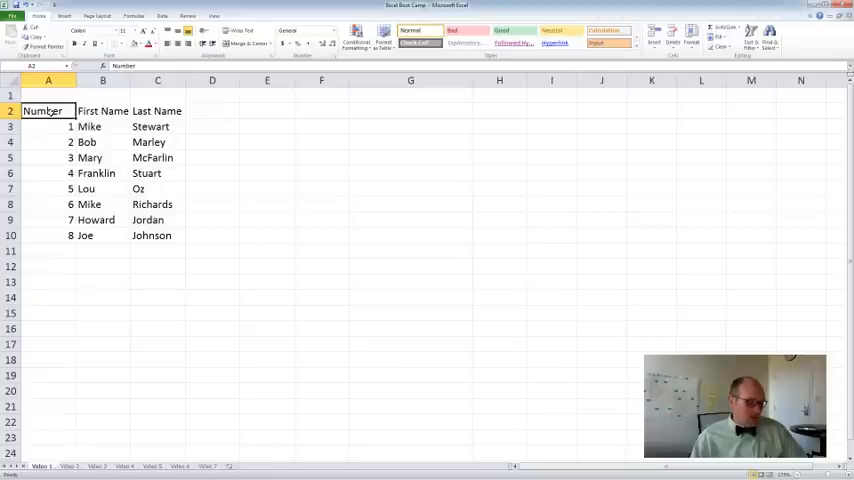
{"action": "left_click", "coordinate": [102, 110]}
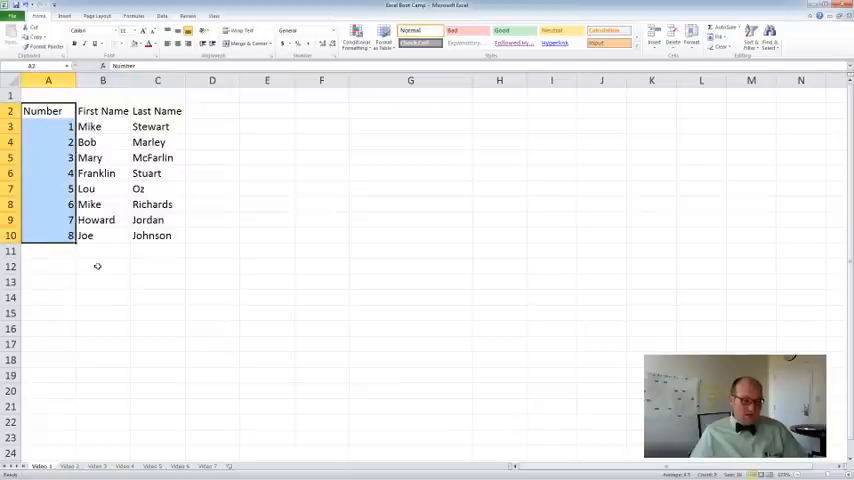
{"action": "left_click", "coordinate": [102, 266]}
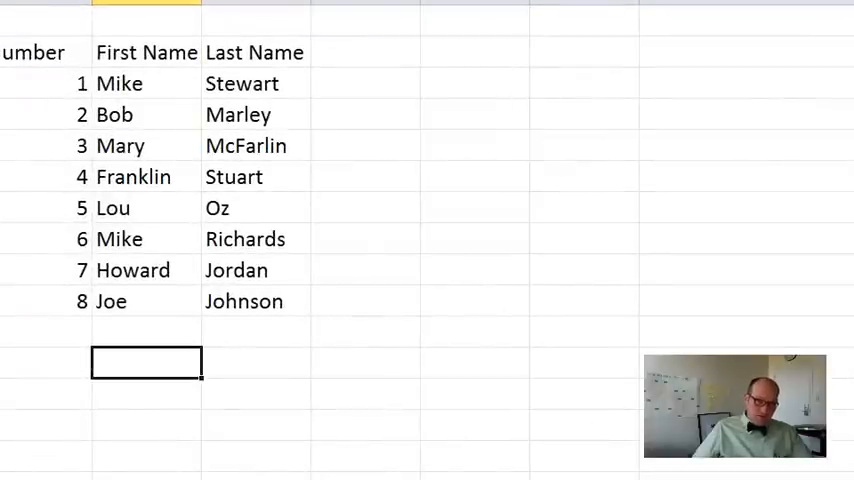
{"action": "mouse_move", "coordinate": [96, 331]}
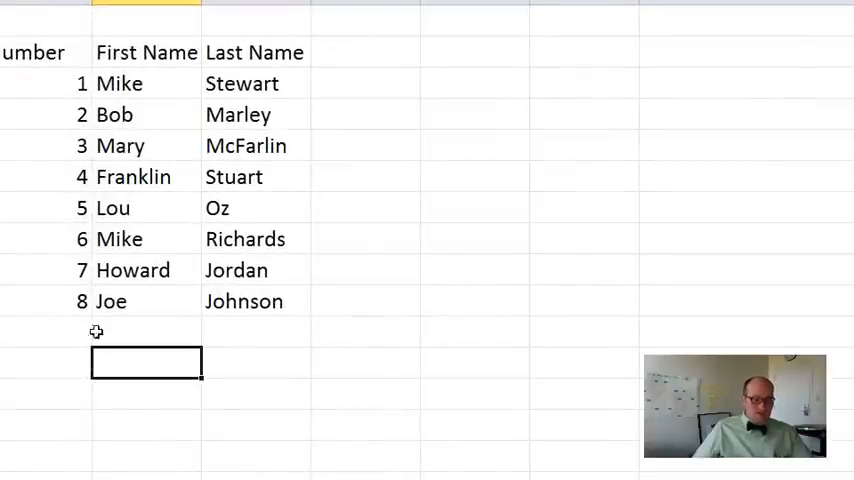
{"action": "left_click", "coordinate": [40, 52]}
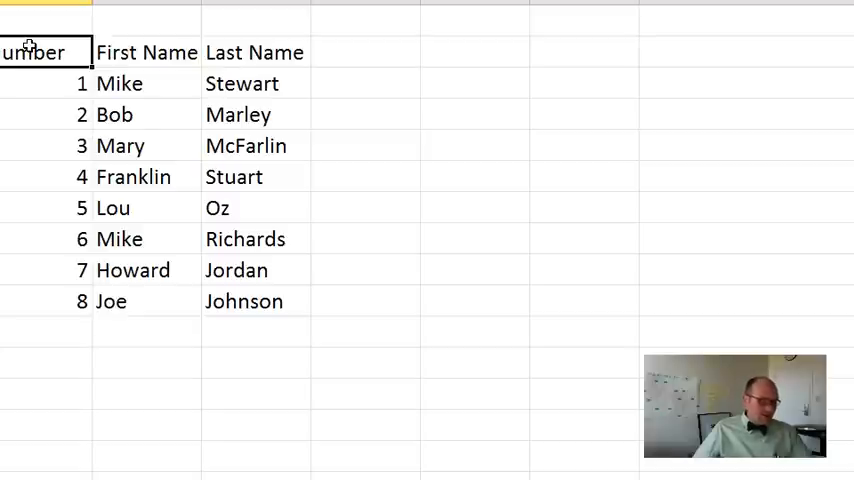
{"action": "left_click", "coordinate": [146, 52]}
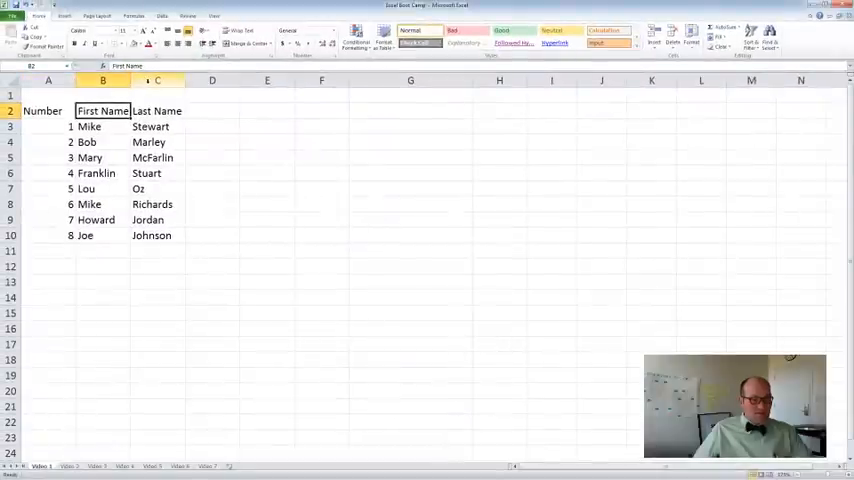
{"action": "left_click", "coordinate": [157, 80]}
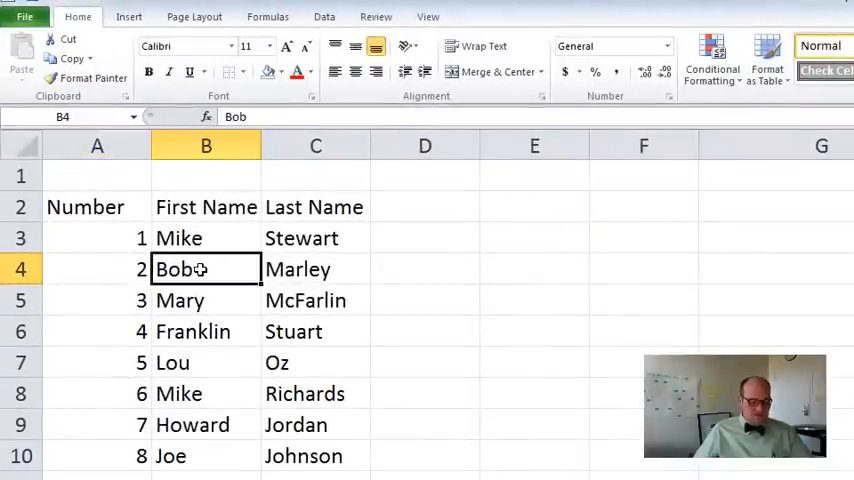
{"action": "left_click", "coordinate": [206, 146]}
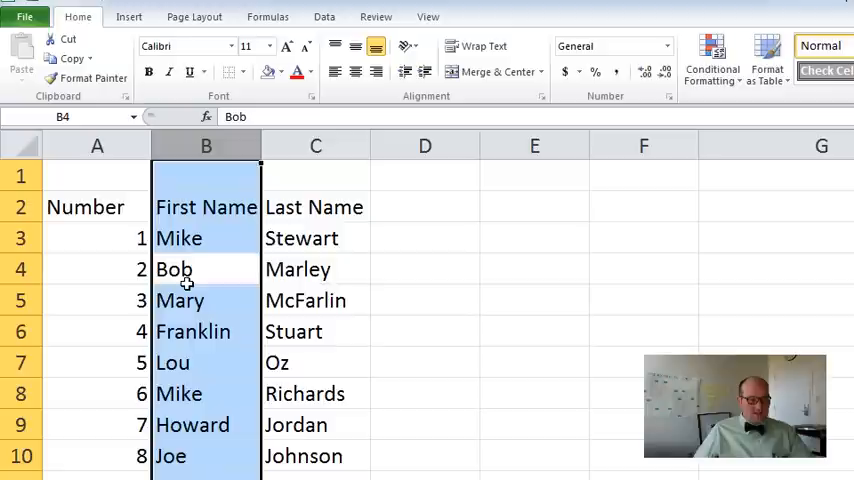
{"action": "left_click", "coordinate": [206, 300]}
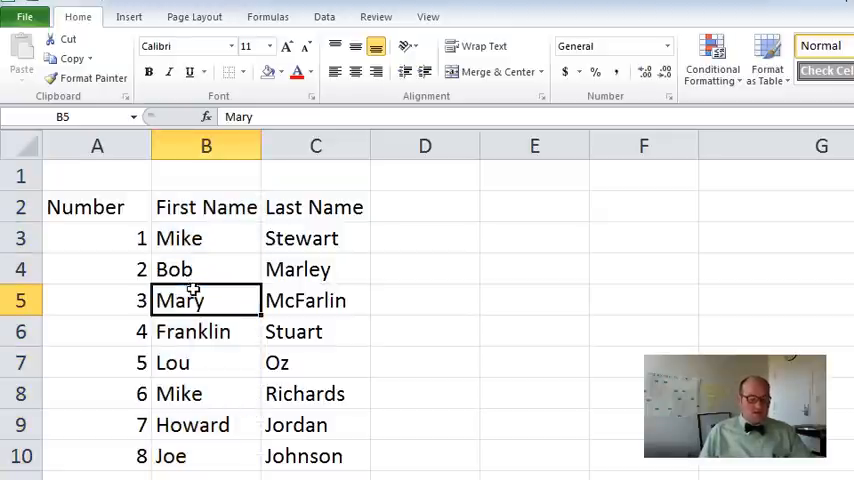
{"action": "left_click", "coordinate": [21, 300]}
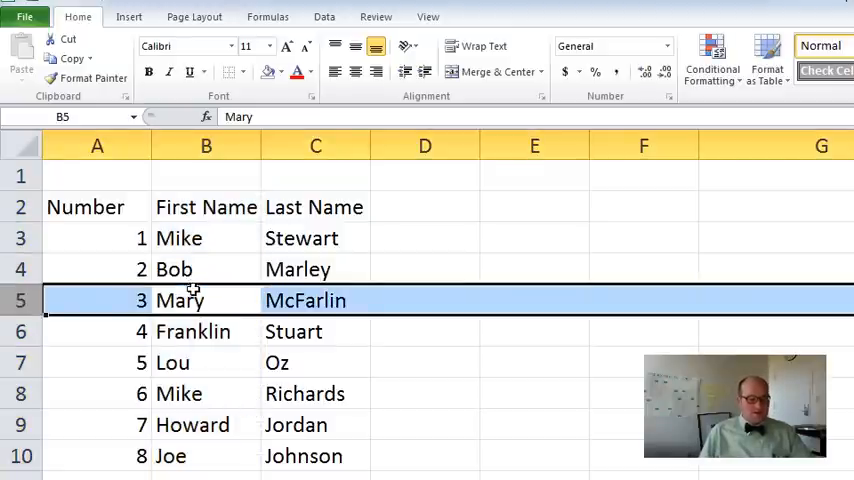
{"action": "left_click", "coordinate": [206, 269]}
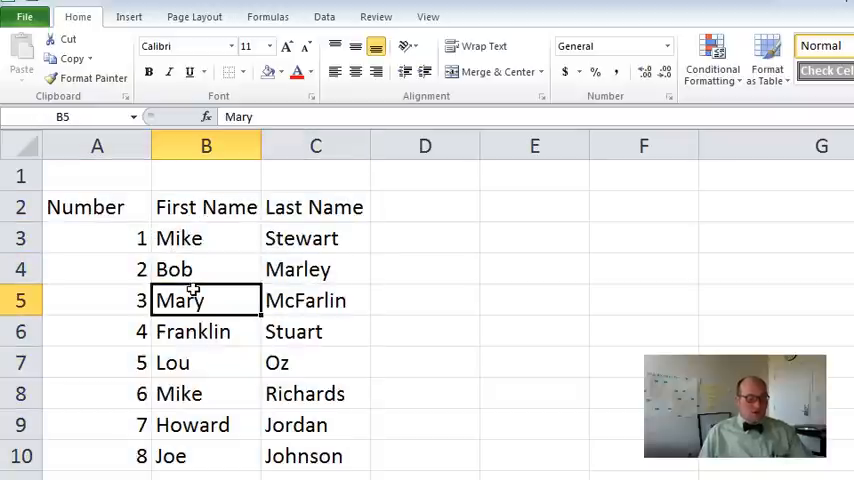
{"action": "left_click_drag", "start_coordinate": [97, 207], "coordinate": [315, 456]}
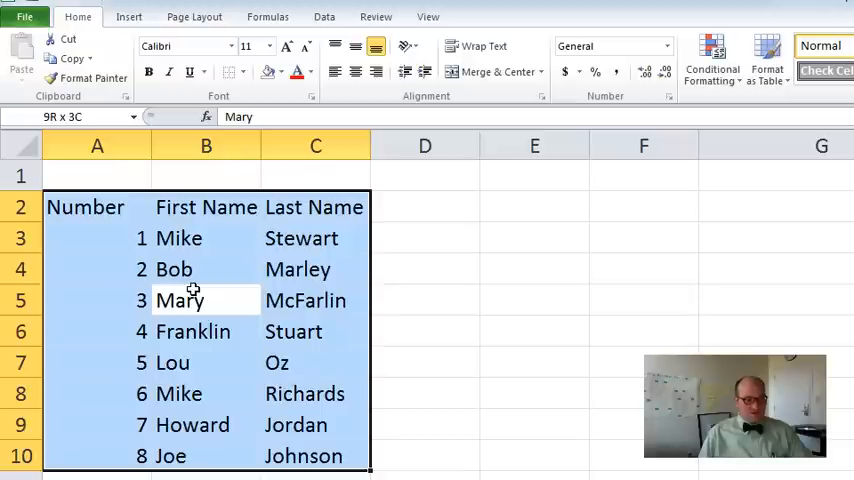
{"action": "left_click", "coordinate": [206, 300]}
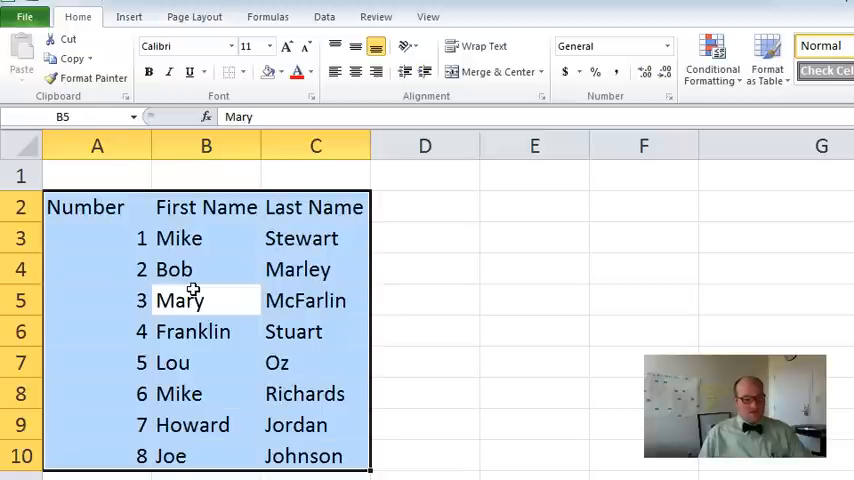
{"action": "scroll", "scroll_direction": "down", "scroll_amount": 3}
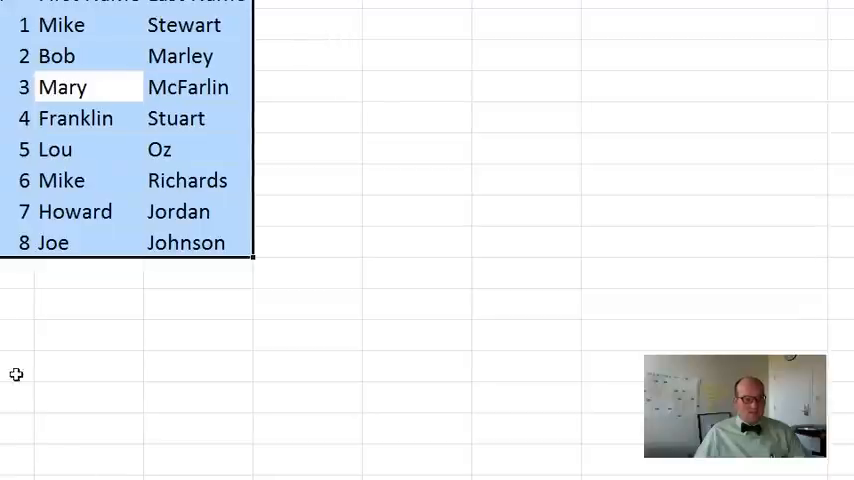
{"action": "mouse_move", "coordinate": [150, 105]}
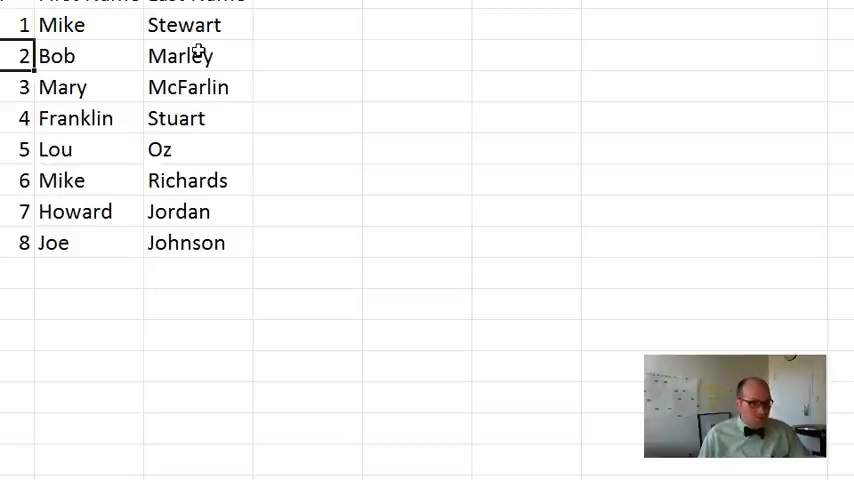
- Copy the numbers 1–8, bring up paste choices at D3, and reselect A3:A10
{"action": "left_click", "coordinate": [22, 24]}
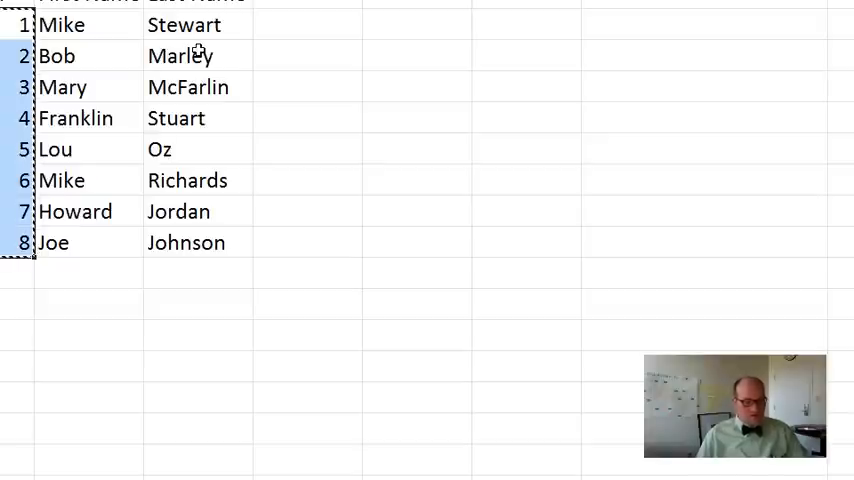
{"action": "left_click", "coordinate": [307, 24]}
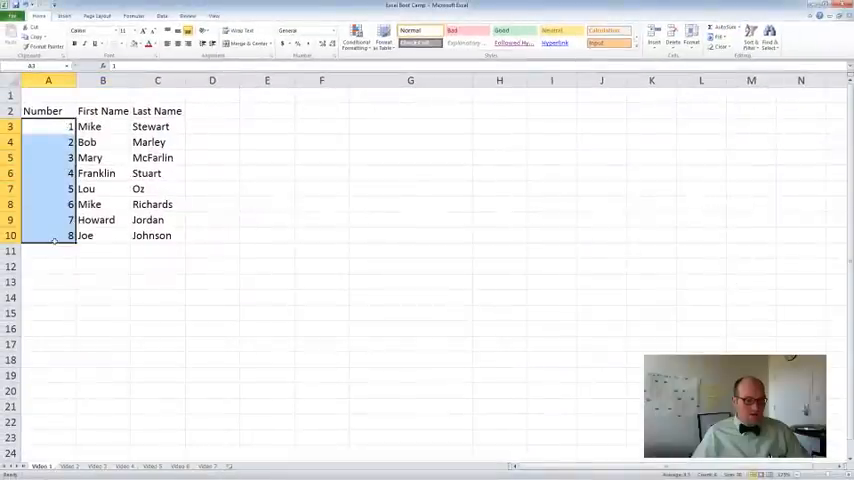
{"action": "right_click", "coordinate": [55, 235]}
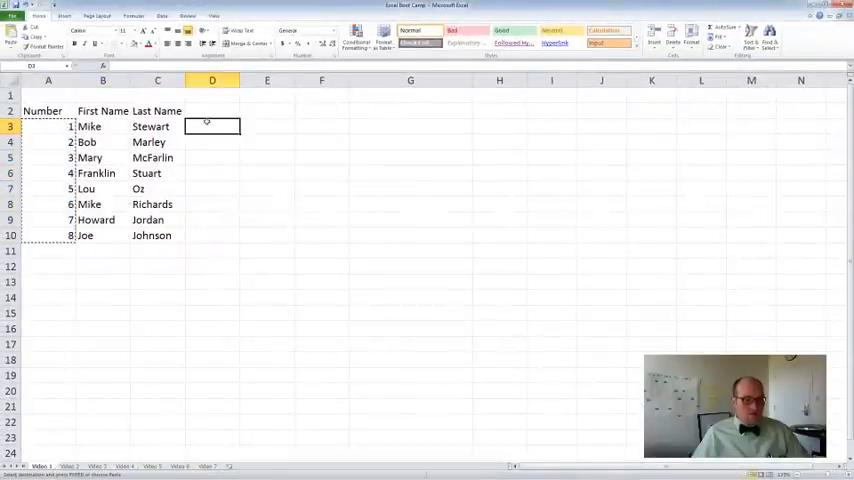
{"action": "right_click", "coordinate": [212, 126]}
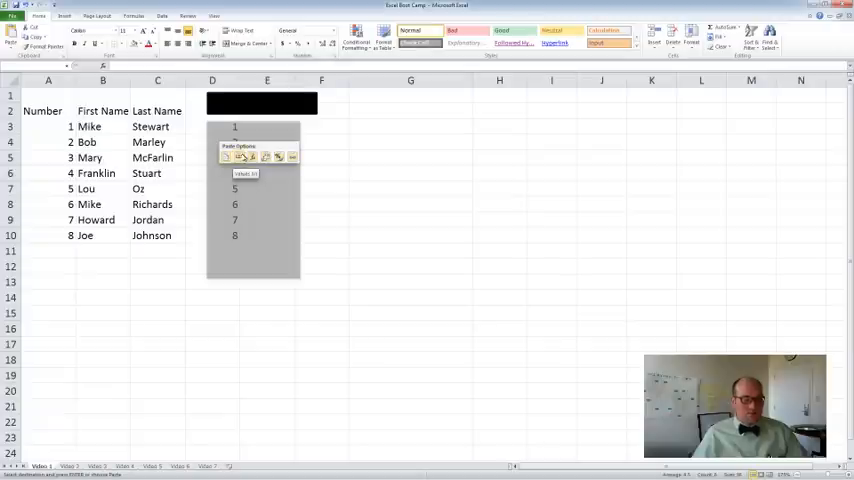
{"action": "right_click", "coordinate": [212, 127]}
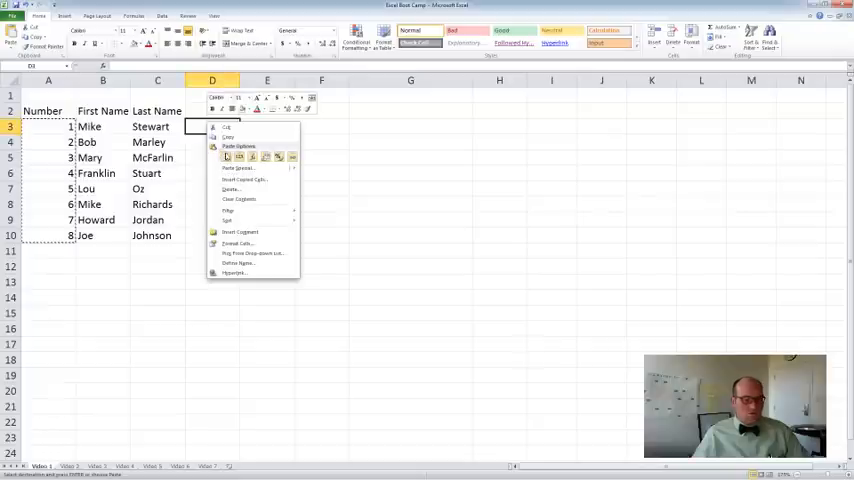
{"action": "left_click", "coordinate": [227, 157]}
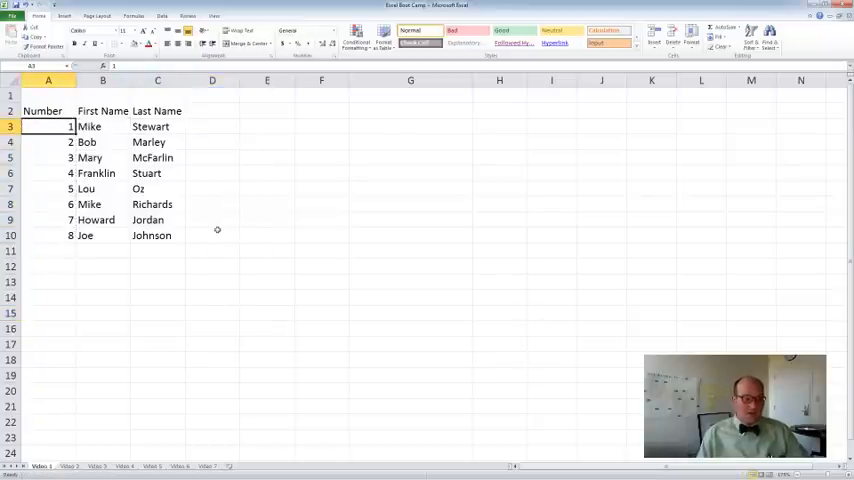
{"action": "left_click_drag", "start_coordinate": [47, 126], "coordinate": [47, 235]}
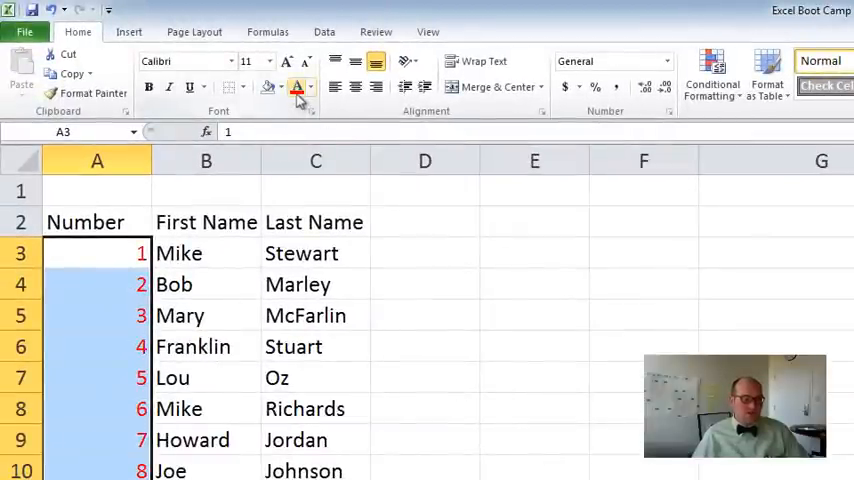
- Copy the Number values 1–8 and paste them into D3 beside the last names
{"action": "left_click", "coordinate": [97, 377]}
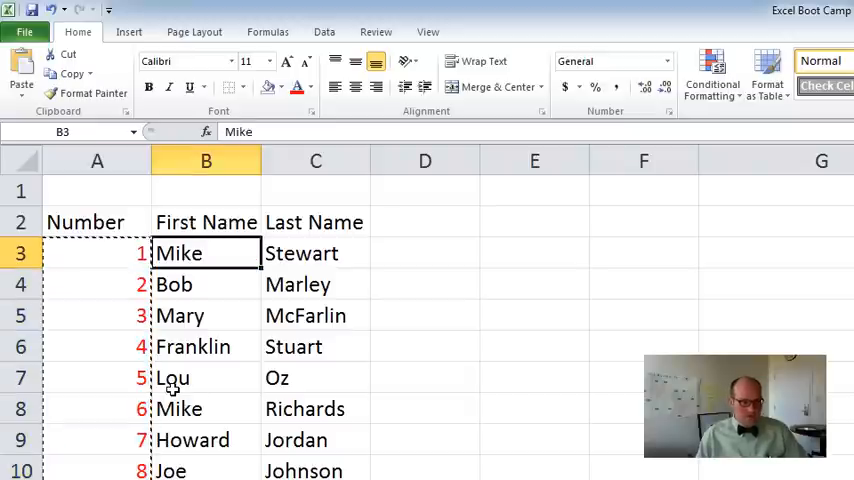
{"action": "left_click", "coordinate": [424, 253]}
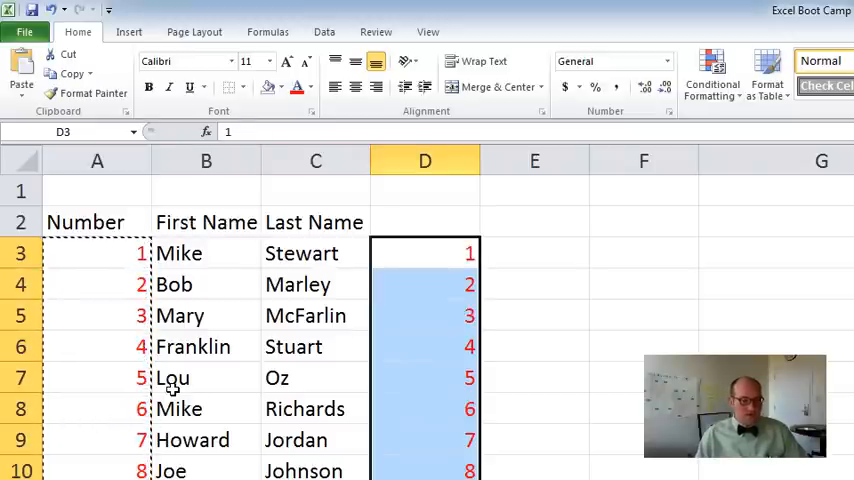
{"action": "mouse_move", "coordinate": [392, 313]}
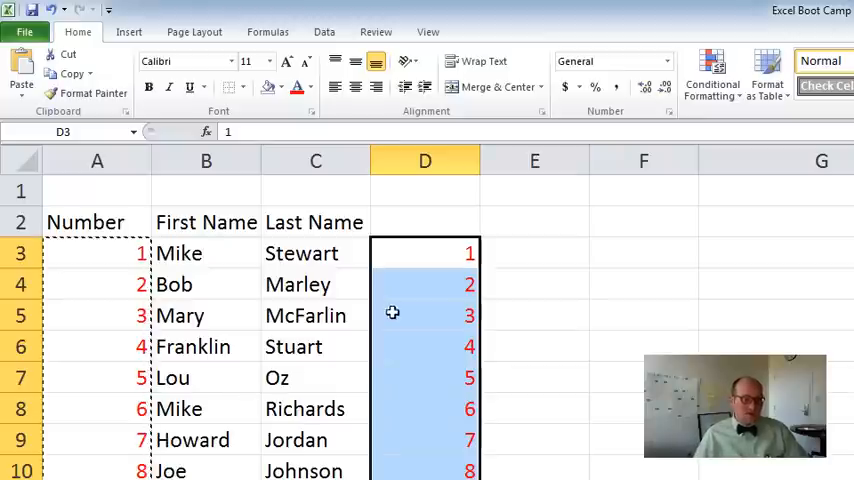
{"action": "left_click", "coordinate": [309, 87]}
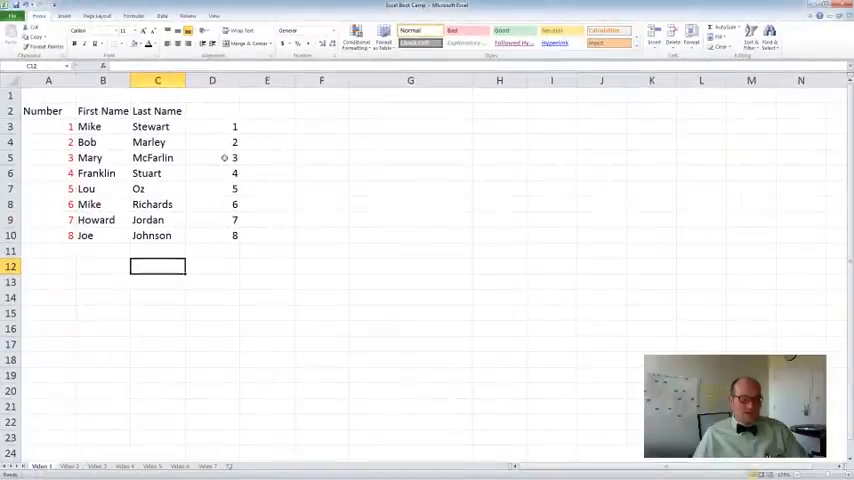
- Select the Stewart and Marley cells and open the Borders and Font Color dropdowns
{"action": "left_click", "coordinate": [212, 157]}
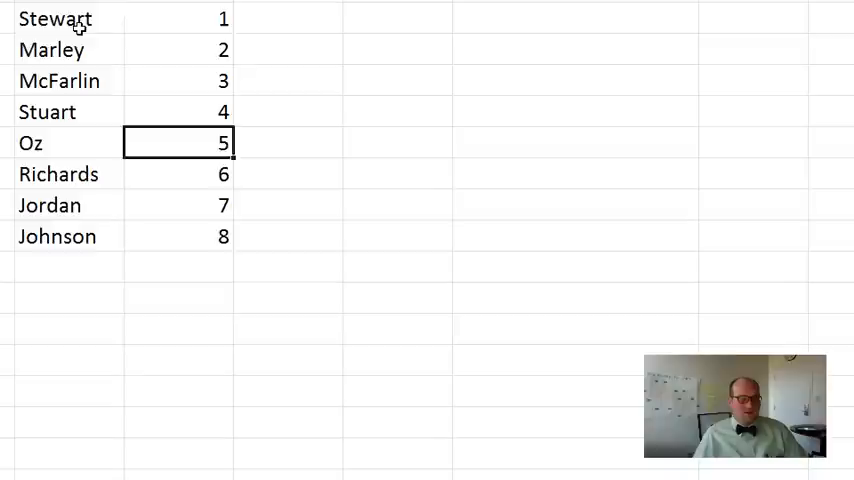
{"action": "left_click", "coordinate": [68, 19]}
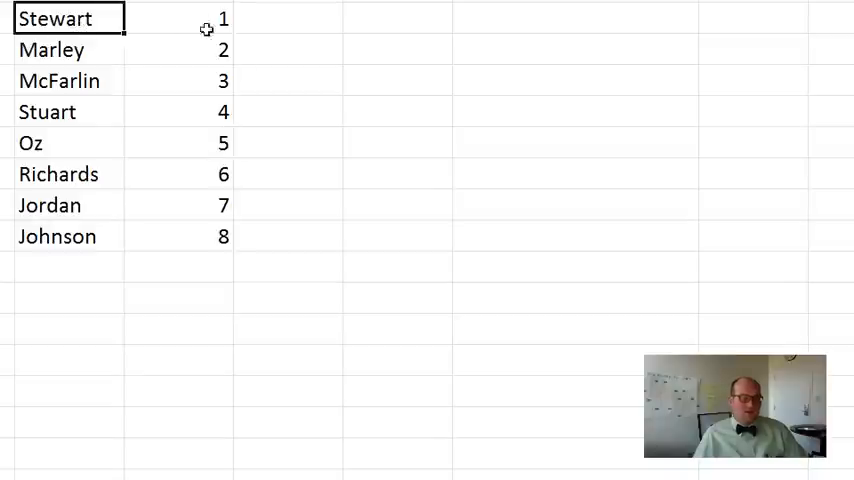
{"action": "mouse_move", "coordinate": [260, 94]}
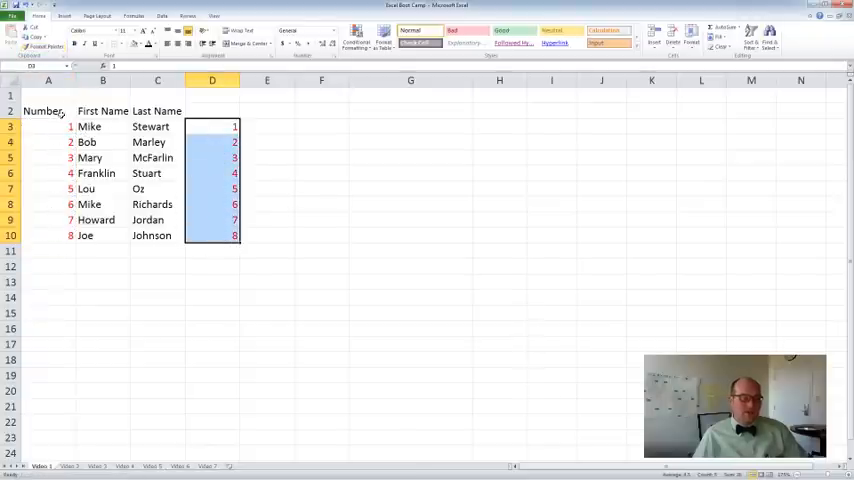
{"action": "left_click", "coordinate": [157, 142]}
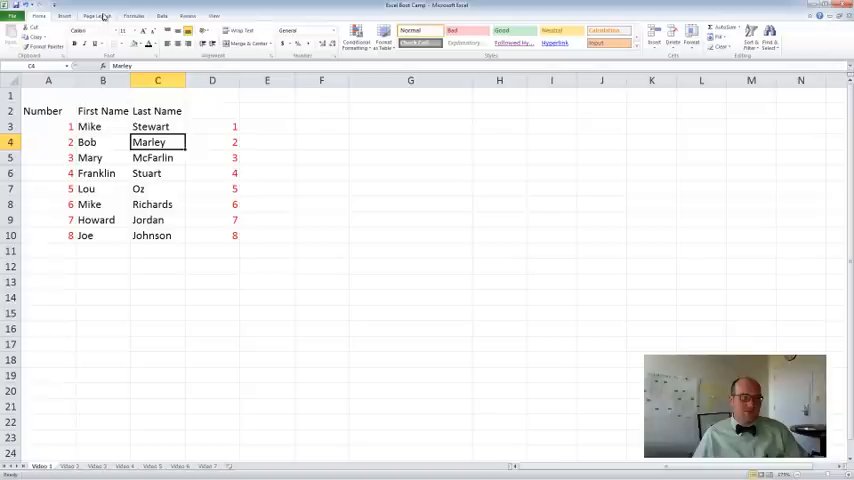
{"action": "left_click", "coordinate": [119, 43]}
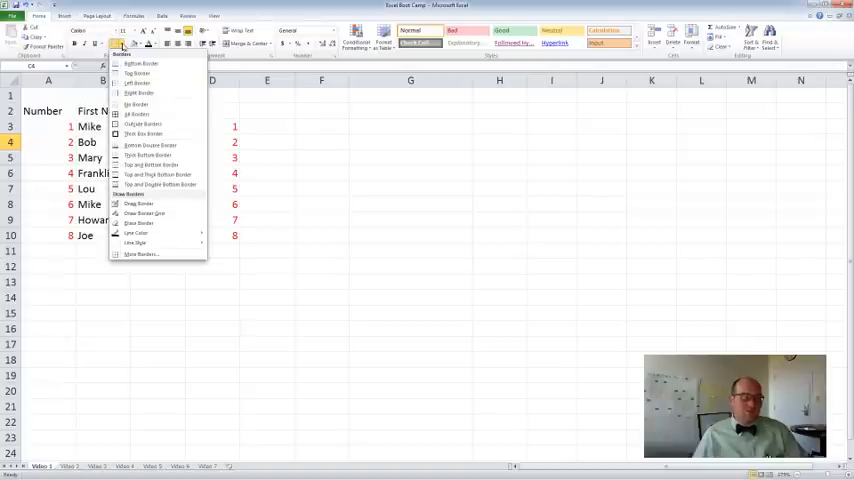
{"action": "left_click", "coordinate": [140, 44]}
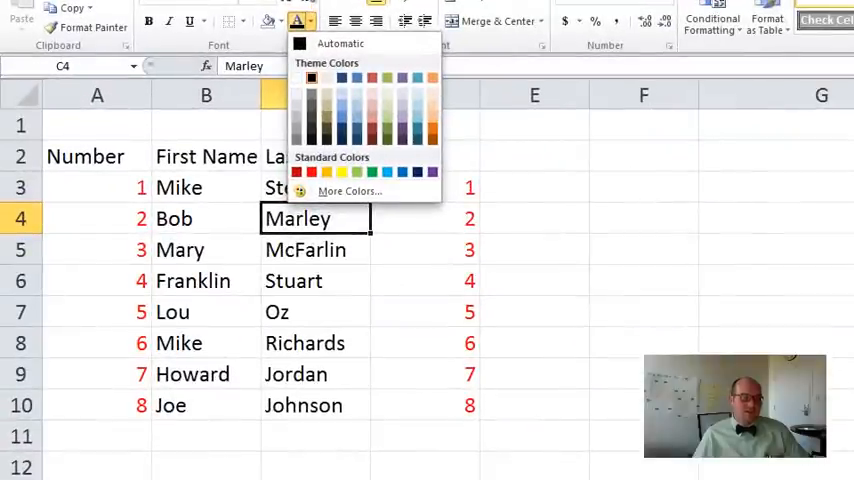
{"action": "mouse_move", "coordinate": [208, 6]}
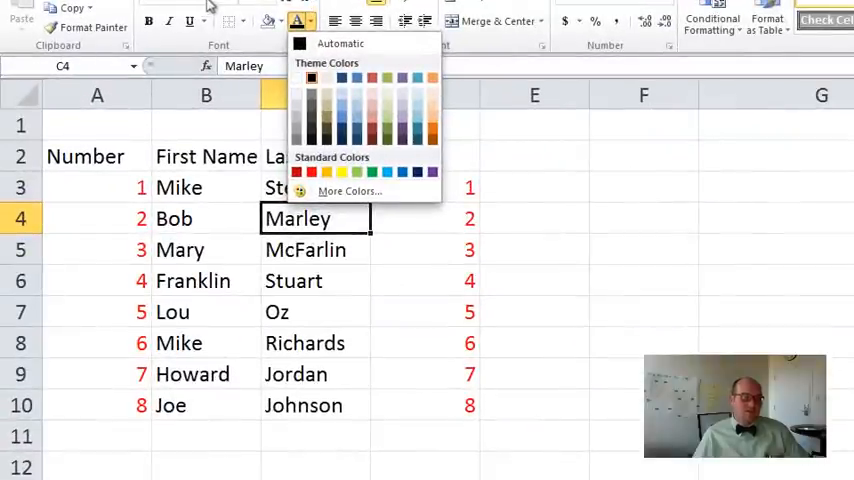
{"action": "mouse_move", "coordinate": [168, 38]}
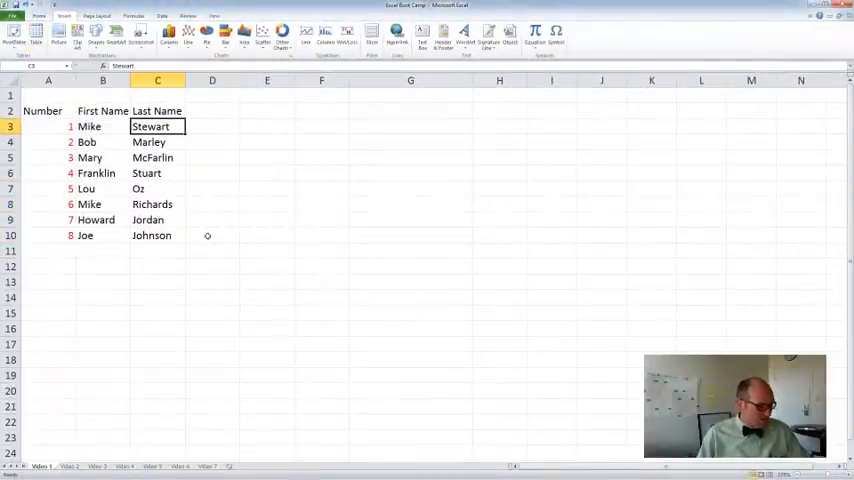
- Select A3:A10 and drag the fill handle down to row 18, reaching 16
{"action": "left_click", "coordinate": [47, 126]}
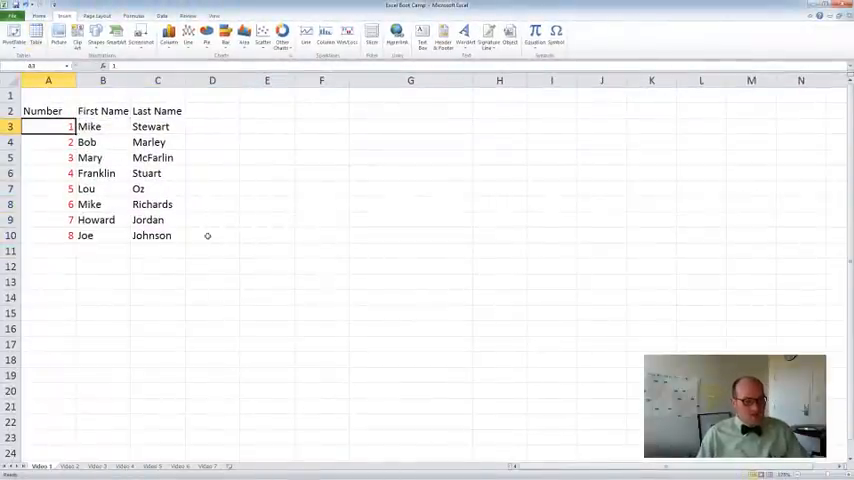
{"action": "left_click_drag", "start_coordinate": [47, 126], "coordinate": [47, 235]}
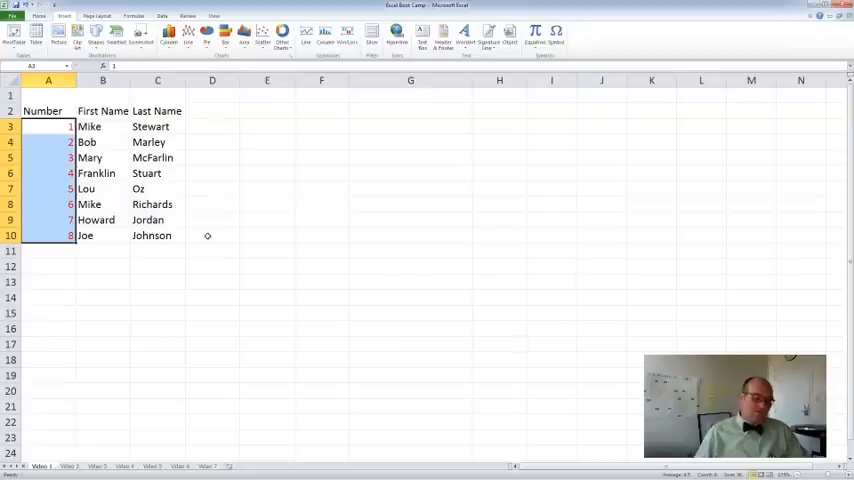
{"action": "left_click", "coordinate": [48, 126]}
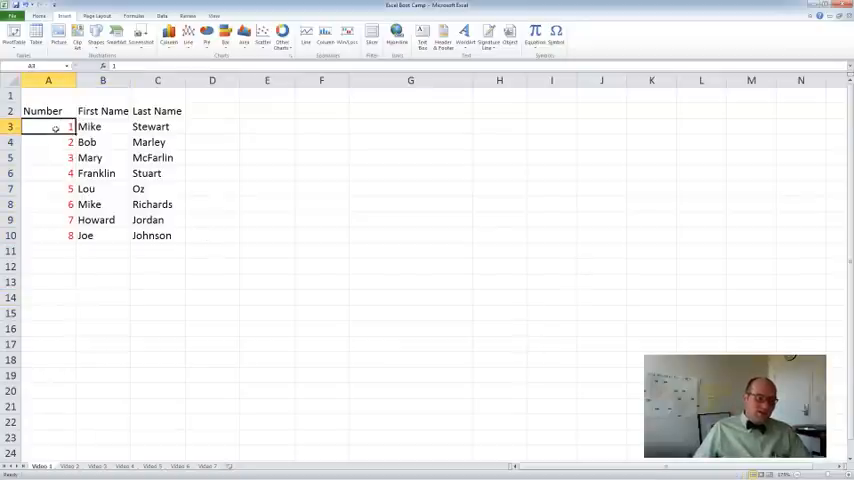
{"action": "left_click_drag", "start_coordinate": [48, 126], "coordinate": [48, 235]}
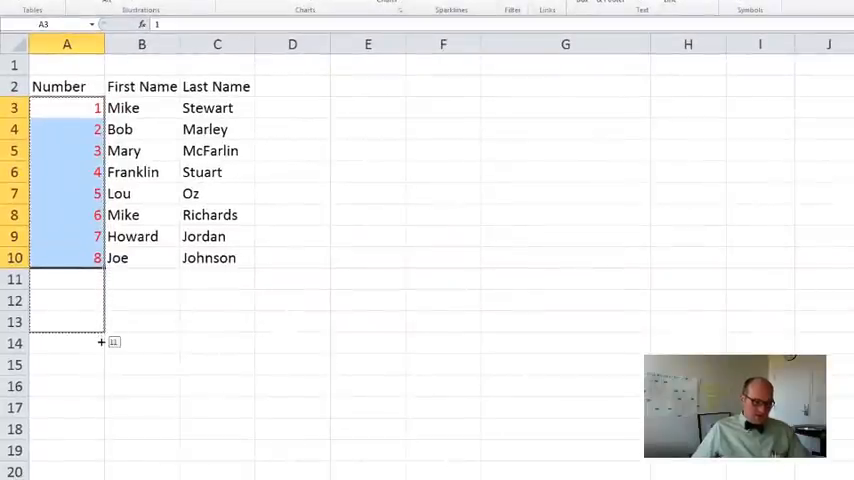
{"action": "left_click_drag", "start_coordinate": [100, 342], "coordinate": [100, 365]}
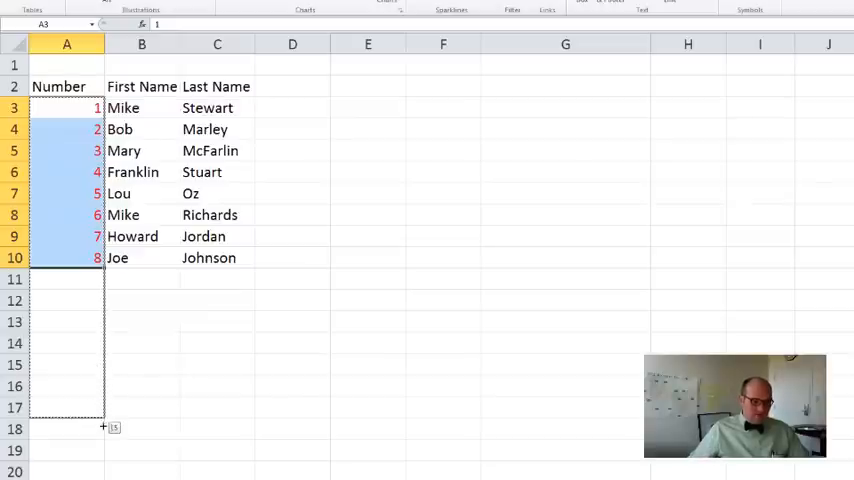
{"action": "left_click_drag", "start_coordinate": [103, 428], "coordinate": [103, 448]}
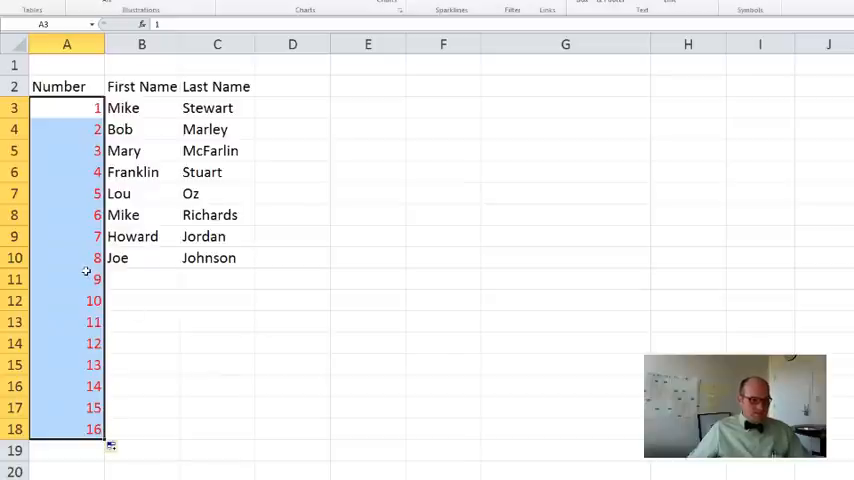
{"action": "left_click", "coordinate": [66, 107]}
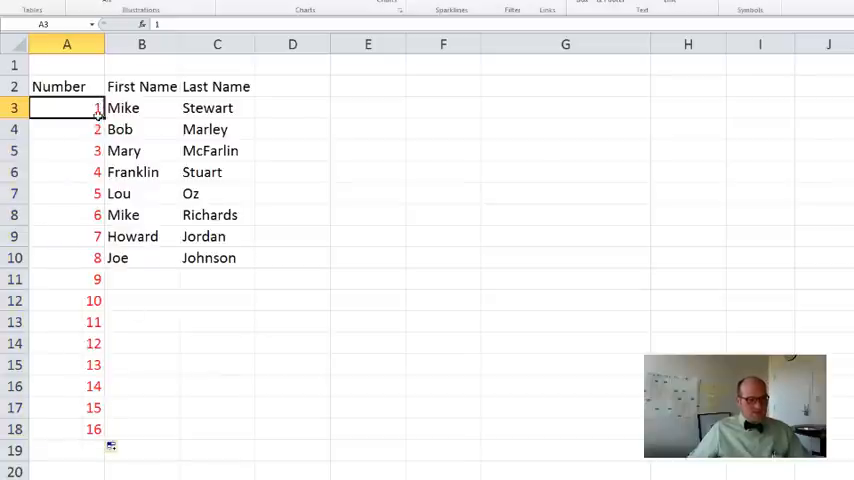
{"action": "left_click_drag", "start_coordinate": [66, 108], "coordinate": [66, 258]}
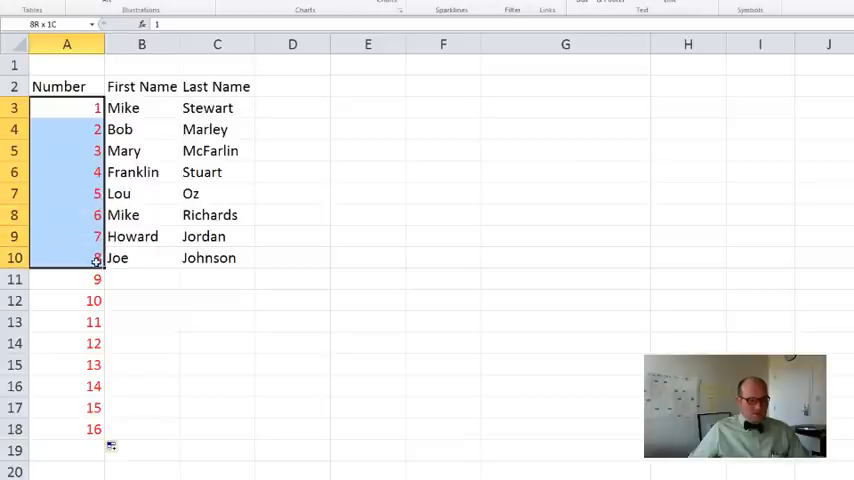
{"action": "left_click", "coordinate": [367, 107]}
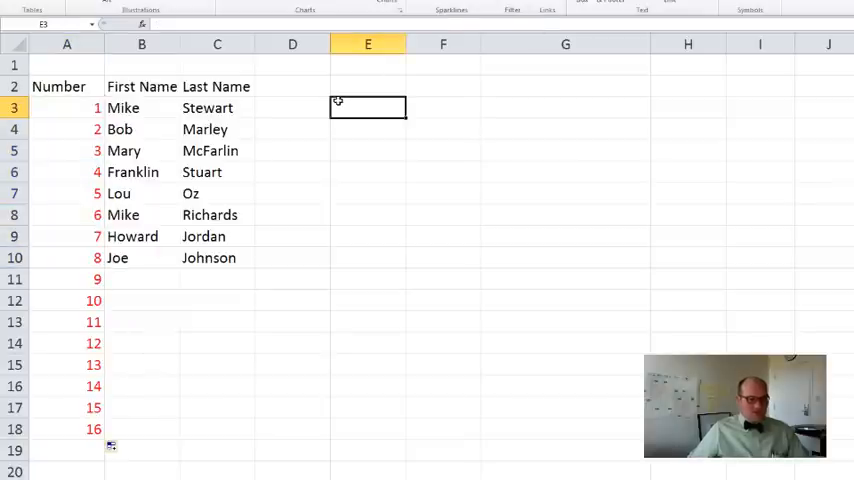
{"action": "type", "text": "1"}
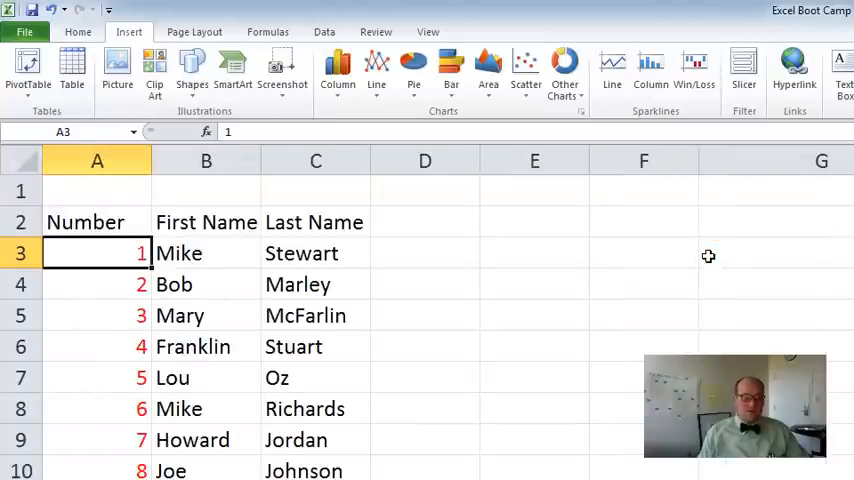
{"action": "left_click", "coordinate": [534, 284]}
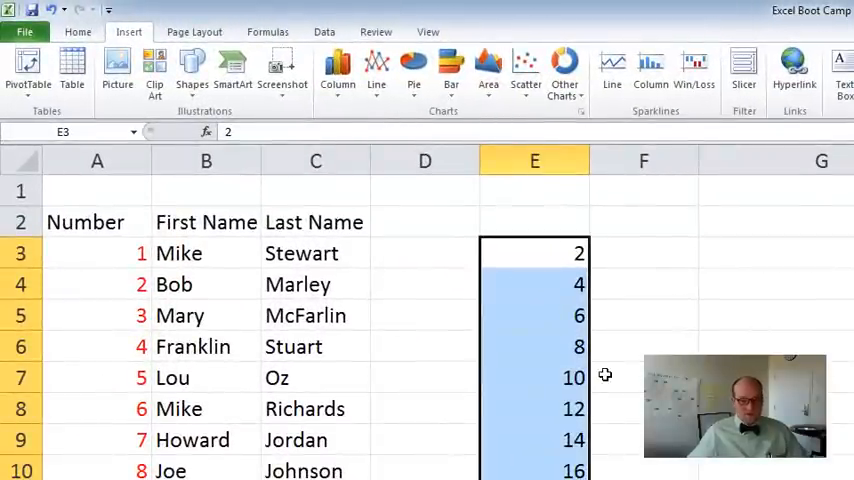
{"action": "left_click", "coordinate": [424, 252]}
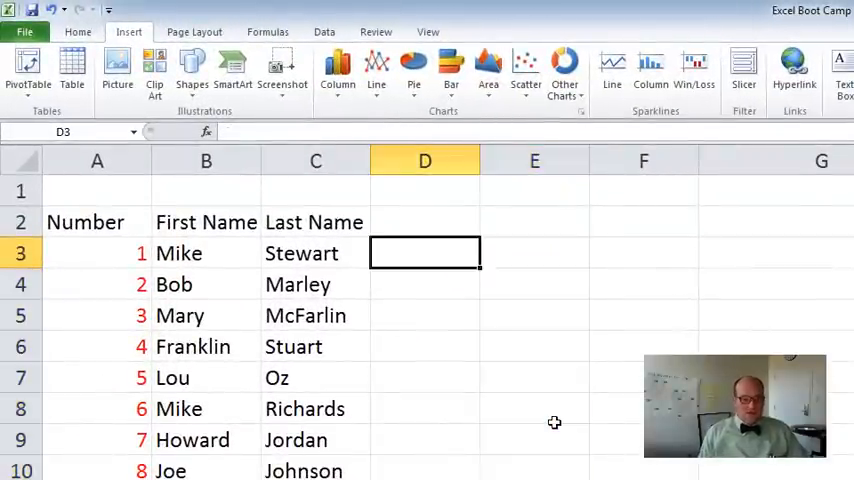
- Enter 'JaN' in E3, then select the Jan, Feb and Mar labels
{"action": "left_click", "coordinate": [534, 253]}
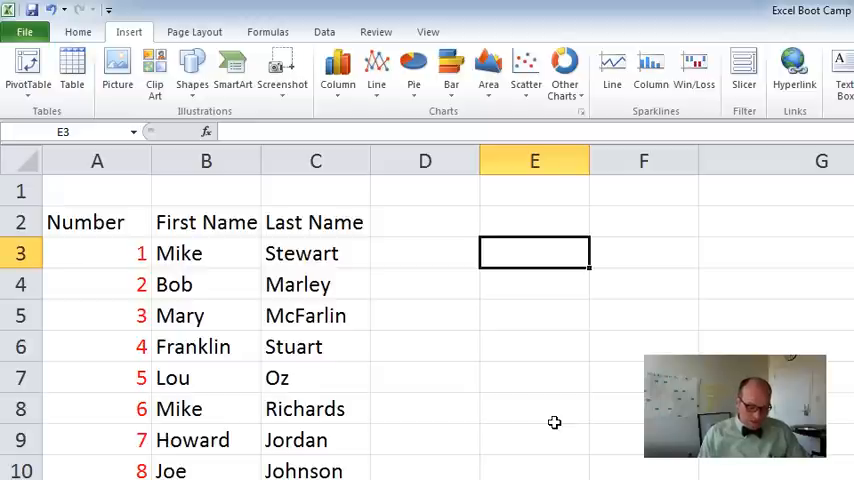
{"action": "type", "text": "JaN"}
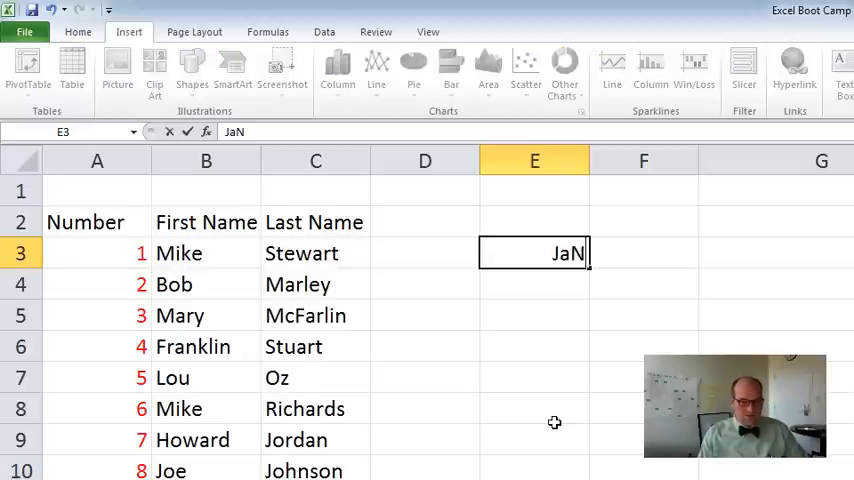
{"action": "key", "text": "Return"}
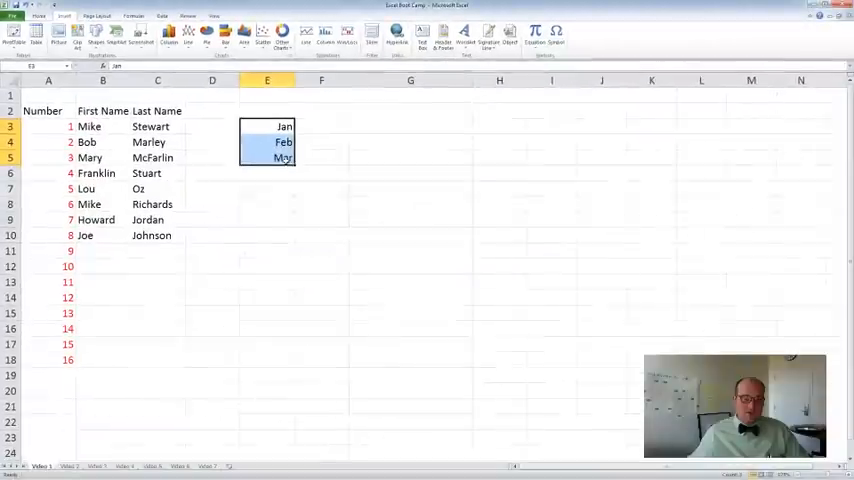
{"action": "left_click_drag", "start_coordinate": [283, 158], "coordinate": [290, 248]}
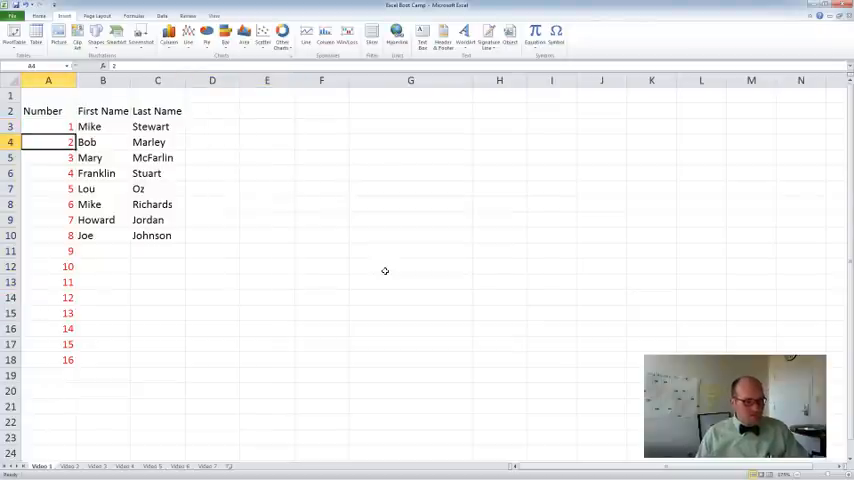
- Start a new 1, 2 sequence in E3:E4 and select both cells
{"action": "left_click", "coordinate": [47, 250]}
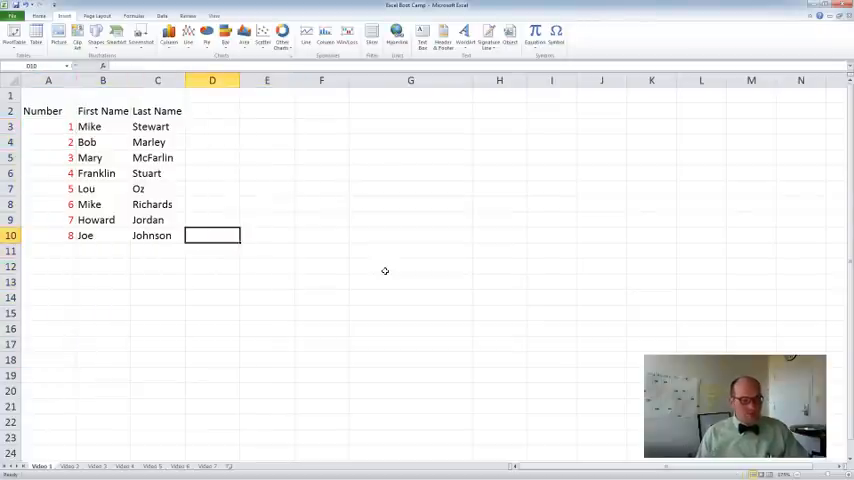
{"action": "left_click", "coordinate": [267, 126]}
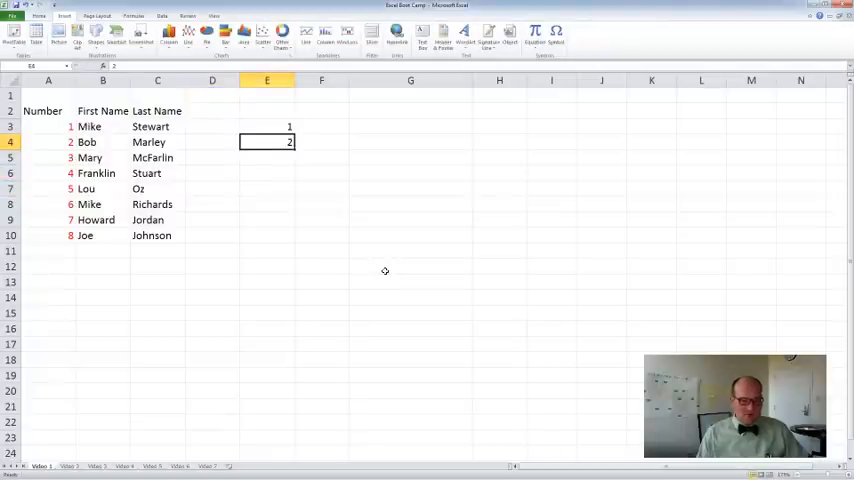
{"action": "left_click_drag", "start_coordinate": [267, 142], "coordinate": [267, 126]}
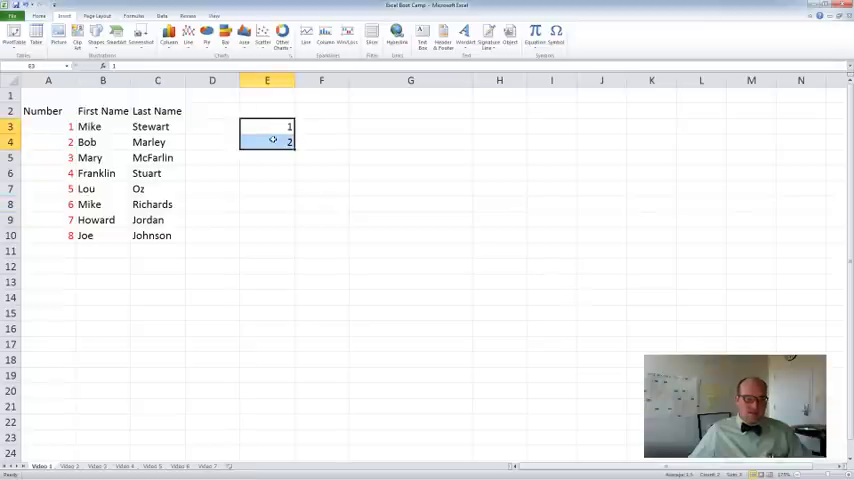
{"action": "left_click", "coordinate": [38, 16]}
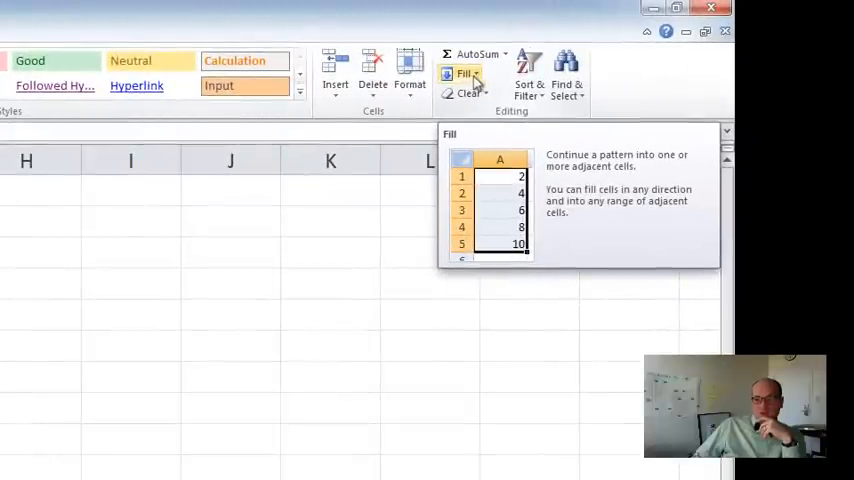
- Enter stop value 500000 in the Series dialog, then delete the 2 from E4
{"action": "left_click", "coordinate": [465, 73]}
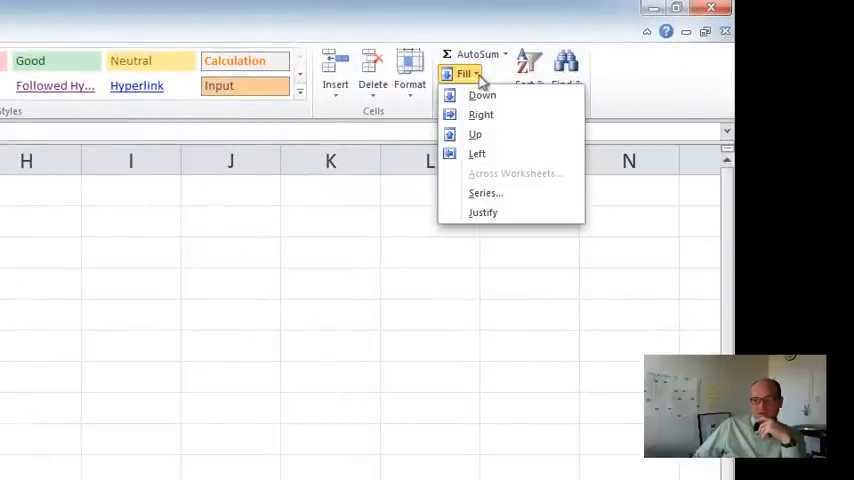
{"action": "mouse_move", "coordinate": [510, 212]}
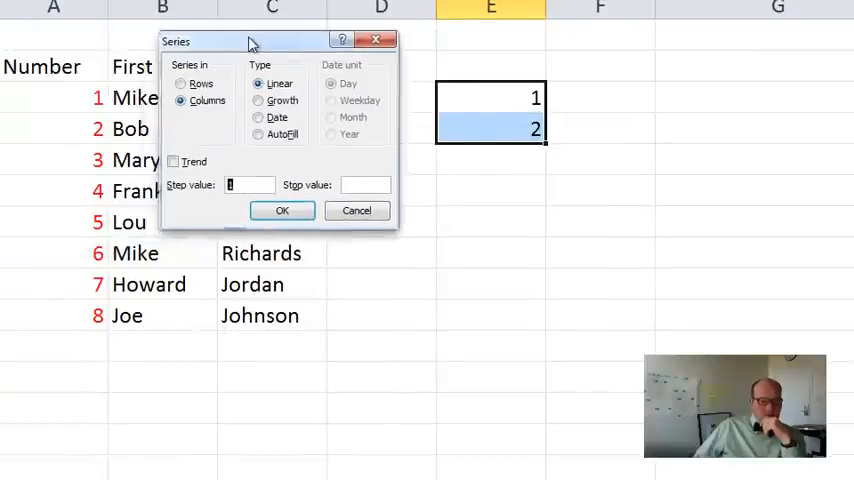
{"action": "left_click_drag", "start_coordinate": [252, 41], "coordinate": [680, 56]}
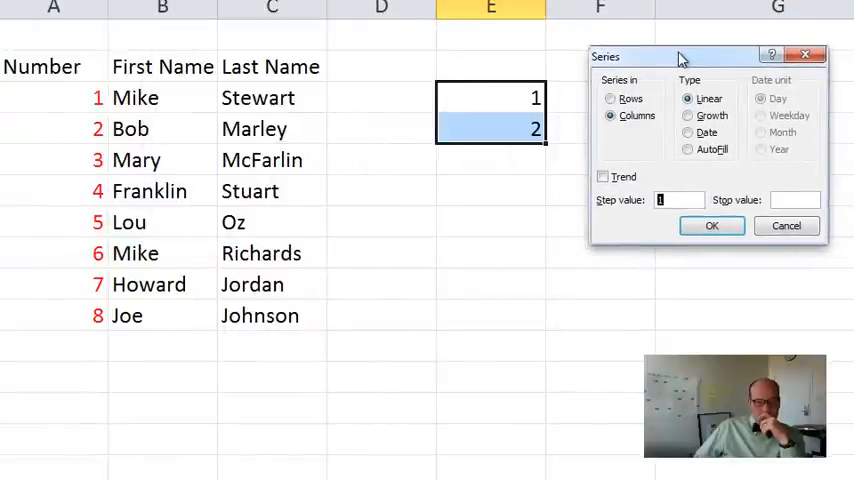
{"action": "mouse_move", "coordinate": [637, 116]}
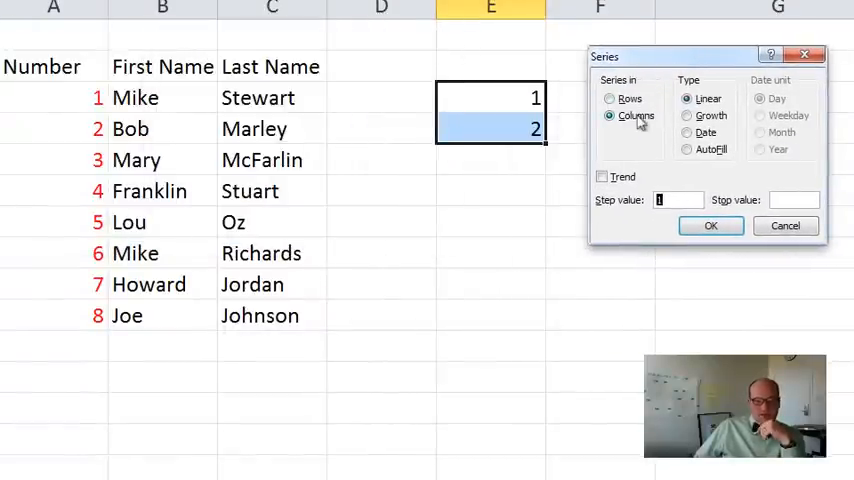
{"action": "mouse_move", "coordinate": [525, 125]}
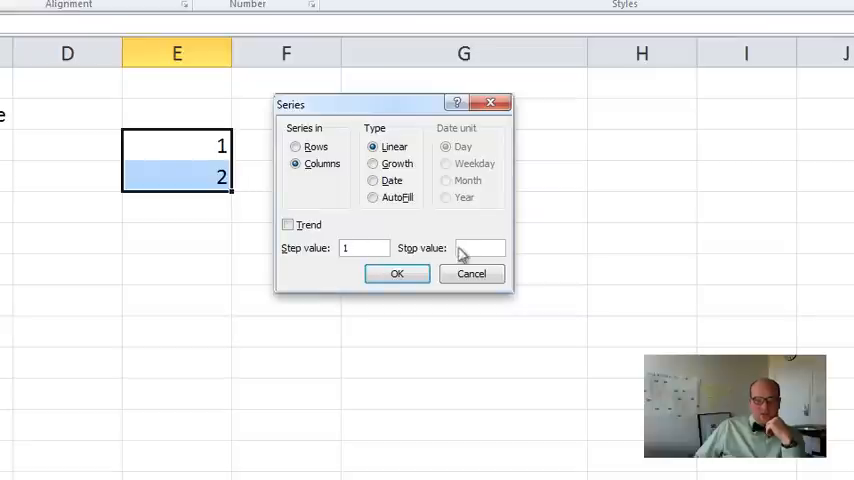
{"action": "type", "text": "5"}
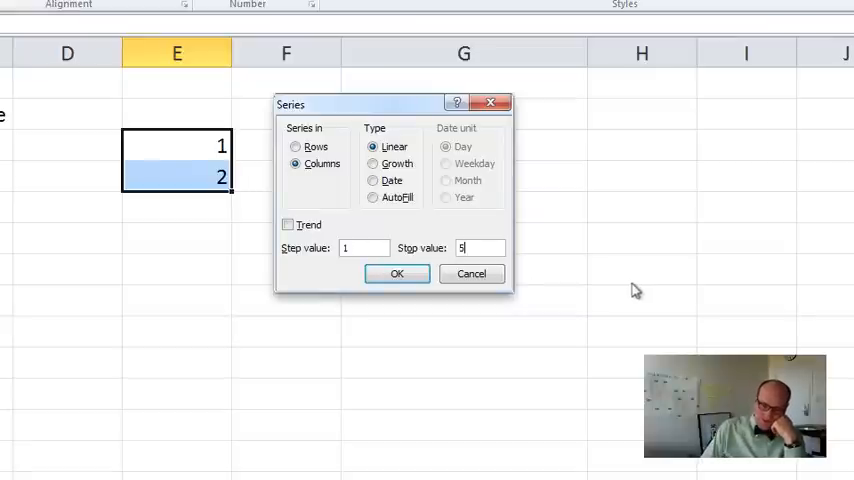
{"action": "type", "text": "00000"}
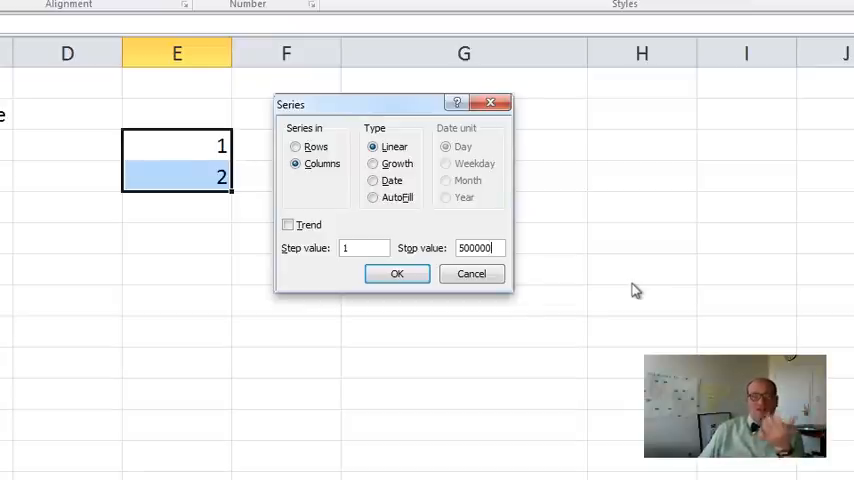
{"action": "mouse_move", "coordinate": [323, 258]}
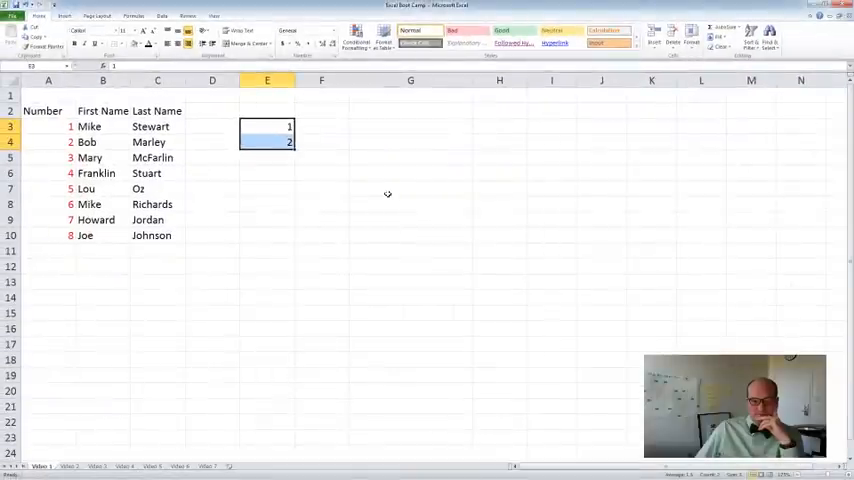
{"action": "key", "text": "Delete"}
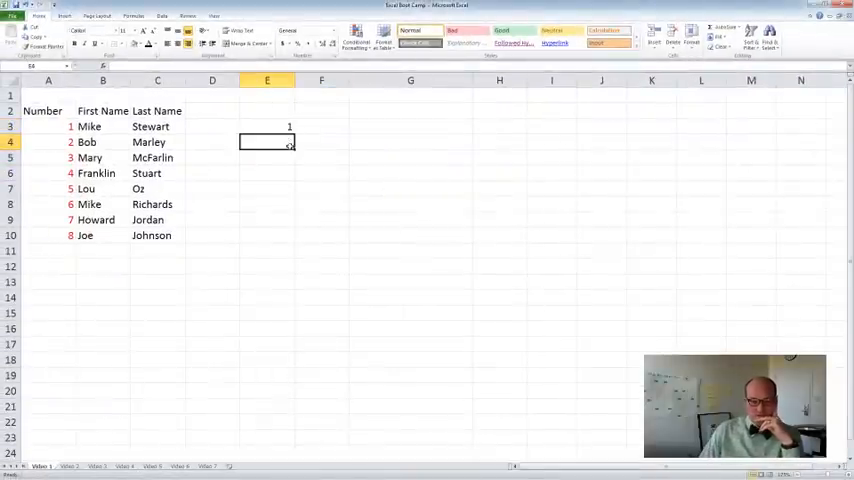
- Fill E3 down the column as a series with step 1 and stop value 500000
{"action": "left_click", "coordinate": [267, 126]}
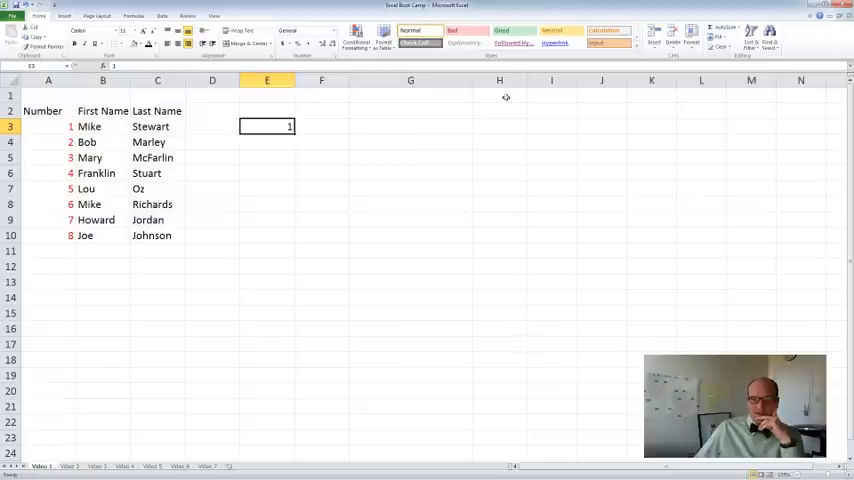
{"action": "left_click", "coordinate": [724, 31]}
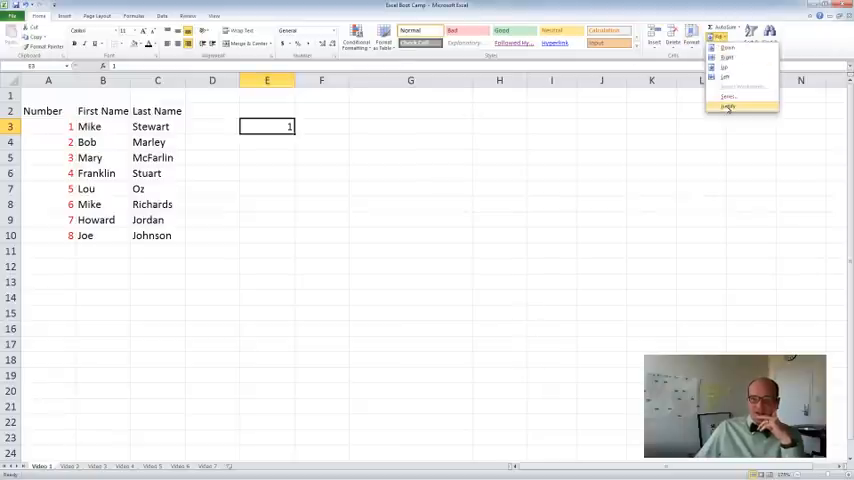
{"action": "left_click", "coordinate": [728, 107]}
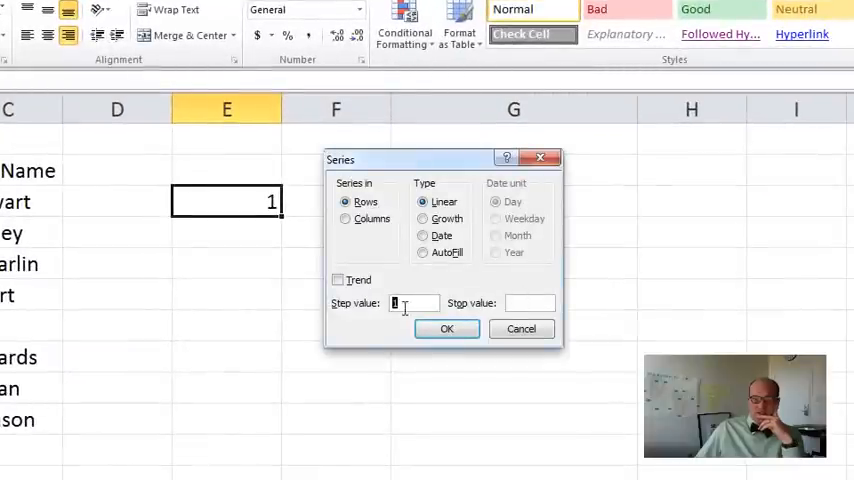
{"action": "type", "text": "500"}
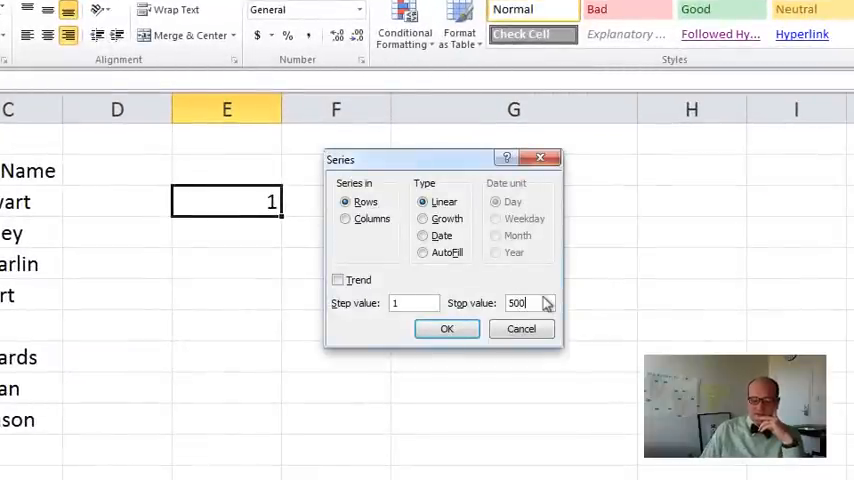
{"action": "left_click", "coordinate": [447, 329]}
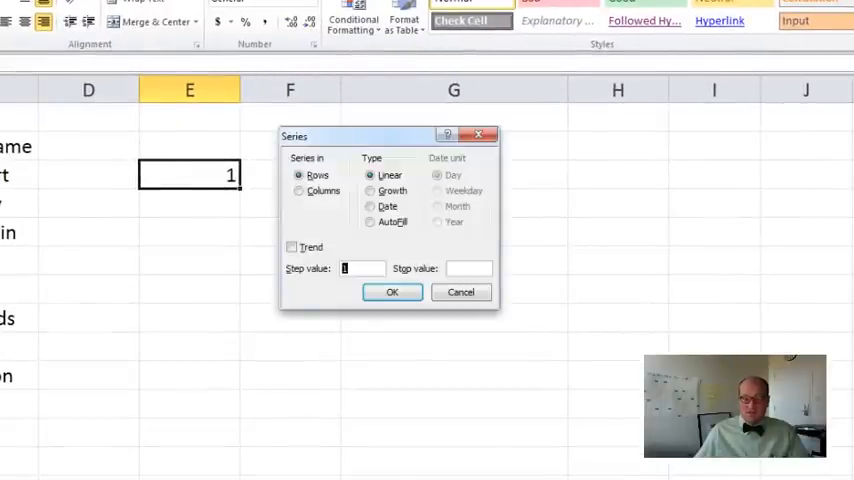
{"action": "left_click", "coordinate": [299, 190]}
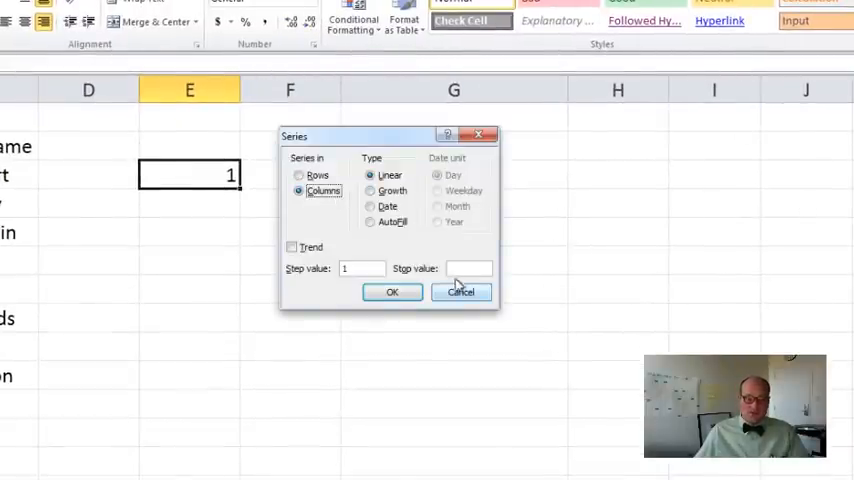
{"action": "type", "text": "1"}
{"action": "left_click", "coordinate": [469, 268]}
{"action": "type", "text": "500000"}
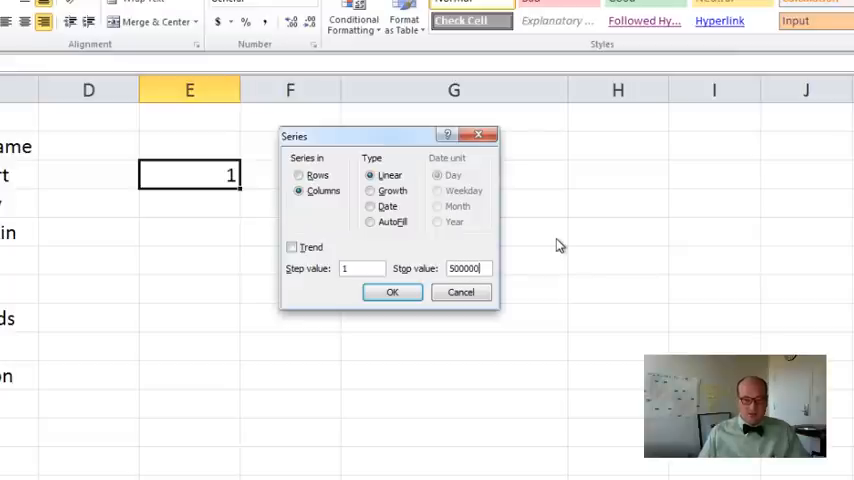
{"action": "left_click", "coordinate": [392, 292]}
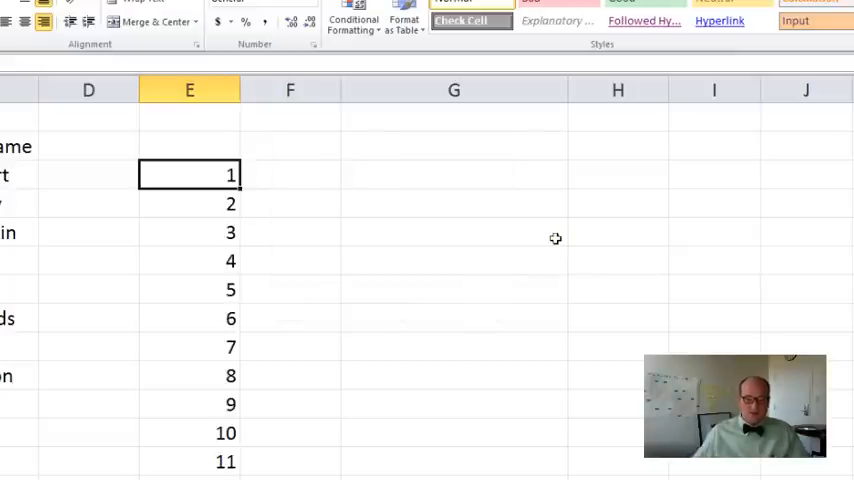
{"action": "scroll", "scroll_direction": "down", "scroll_amount": 3}
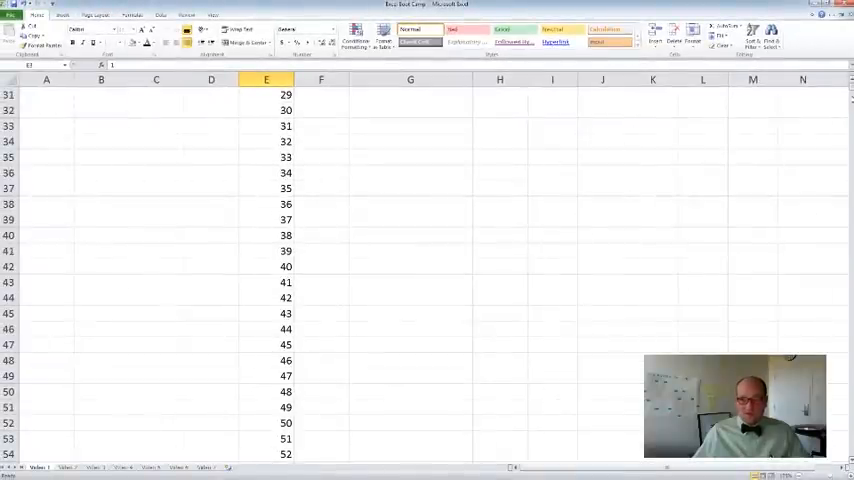
{"action": "scroll", "scroll_direction": "down", "scroll_amount": 3}
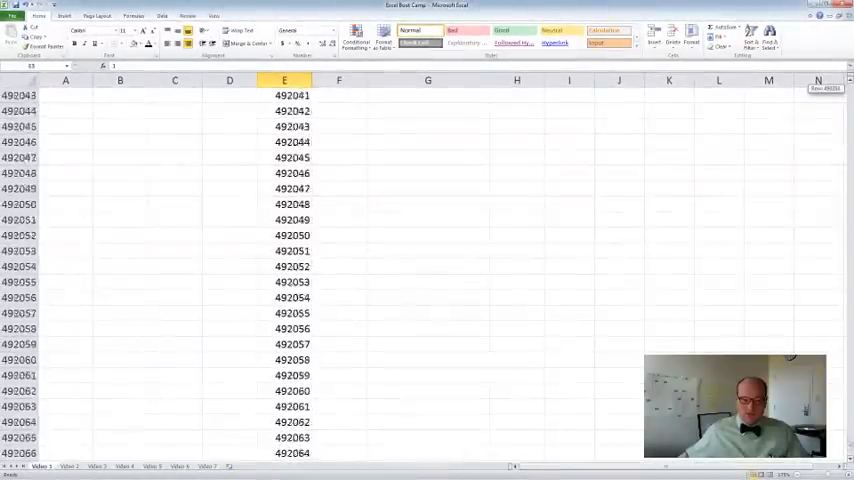
{"action": "scroll", "scroll_direction": "down", "scroll_amount": 3}
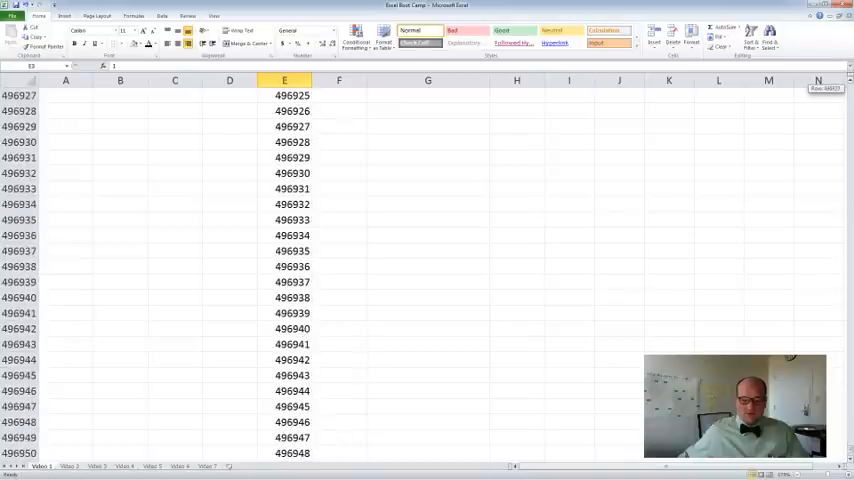
{"action": "scroll", "scroll_direction": "up", "scroll_amount": 3}
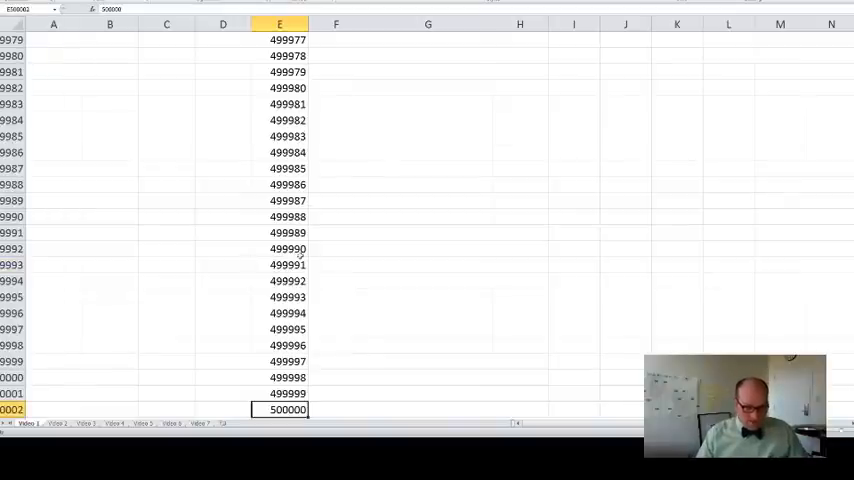
{"action": "scroll", "scroll_direction": "down", "scroll_amount": 3}
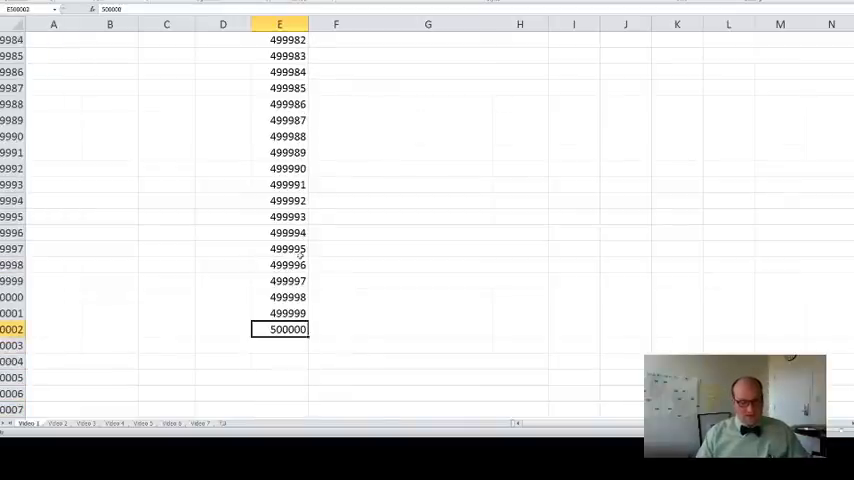